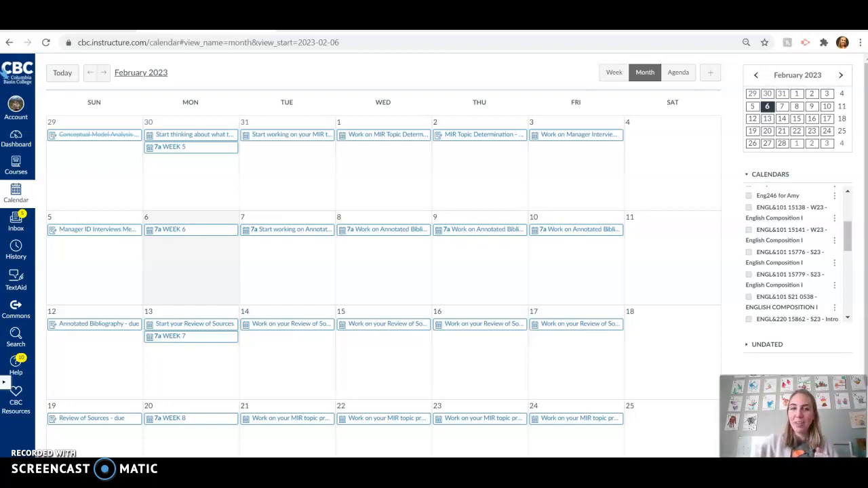
Open the Annotated Bibliography assignment page from its Feb 12 calendar event
click(94, 323)
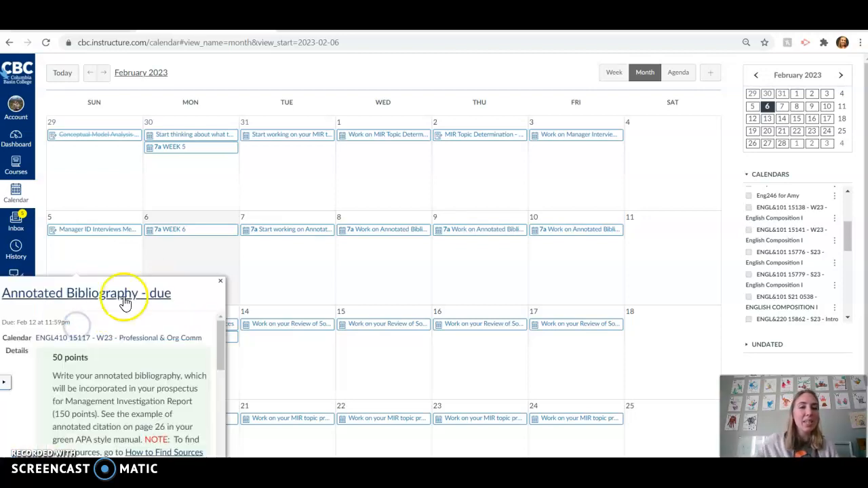
click(86, 293)
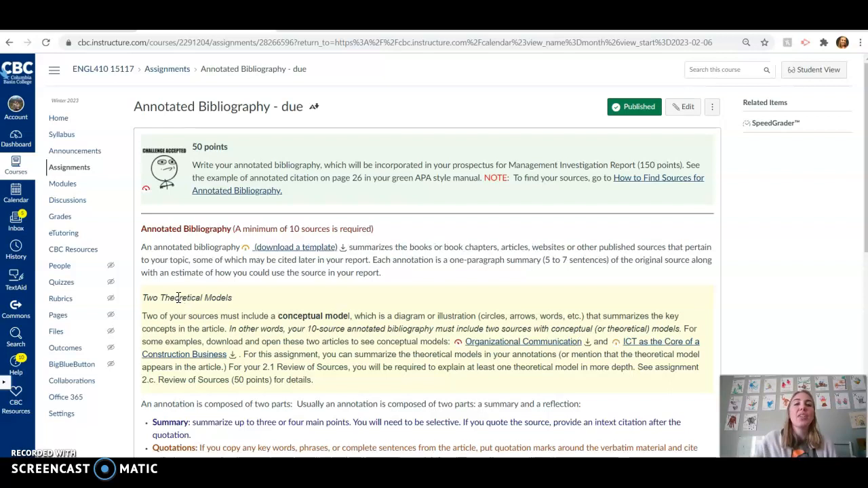
mouse_move(498, 213)
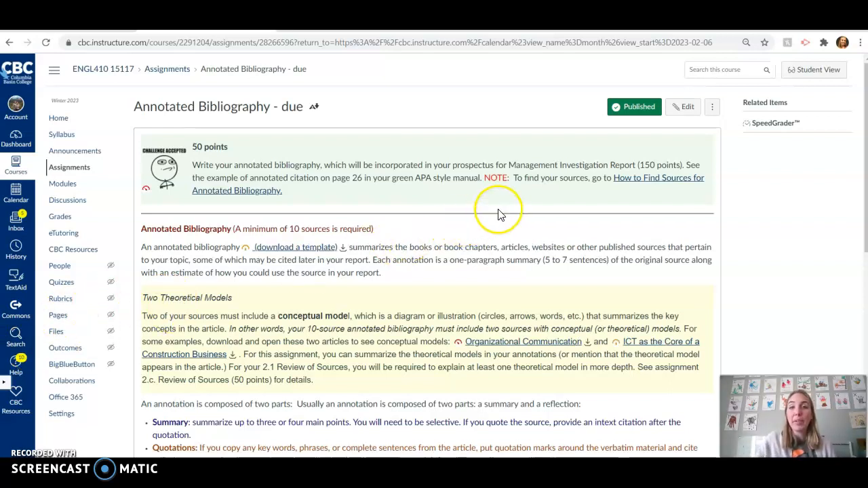
mouse_move(500, 214)
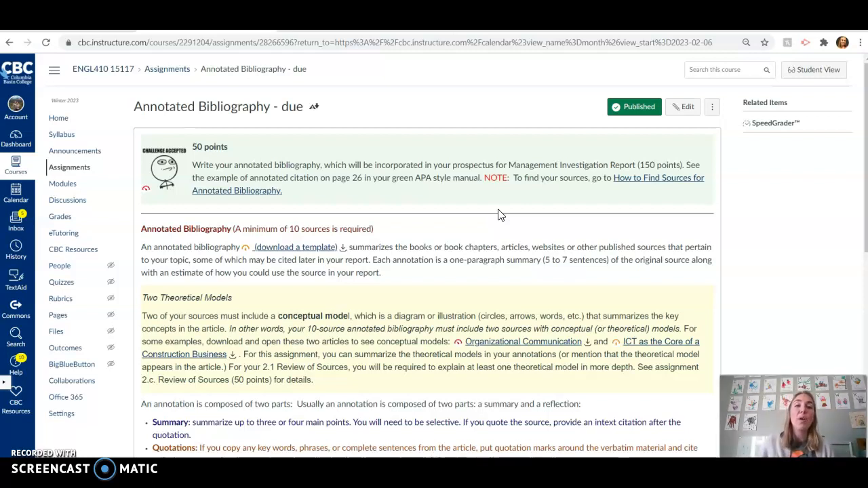
mouse_move(283, 256)
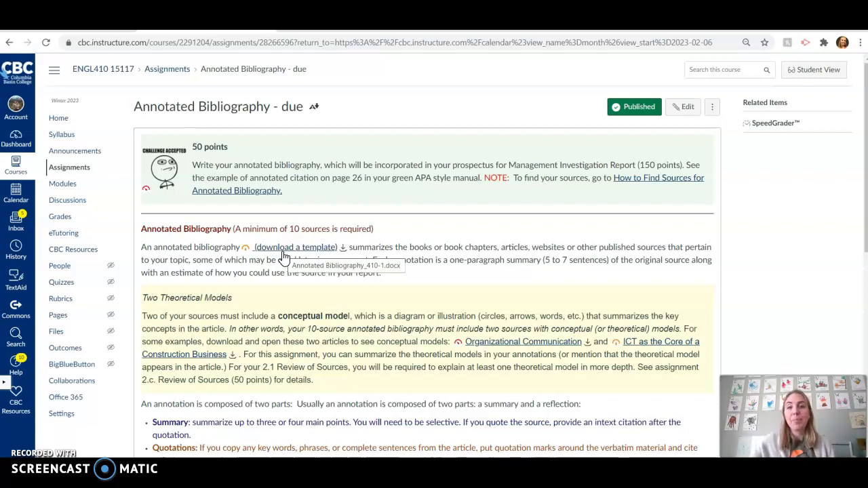
mouse_move(649, 187)
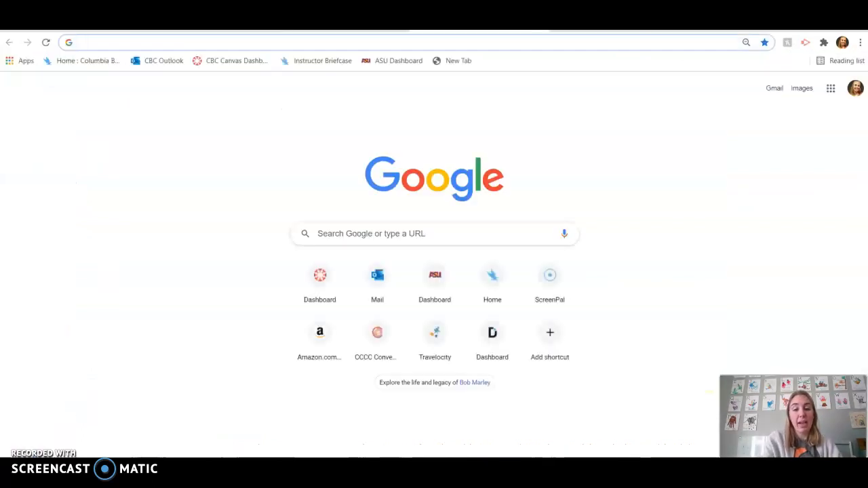
Go to the Columbia Basin College library page and enter 'marketing AND symphony' in OneSearch
click(81, 61)
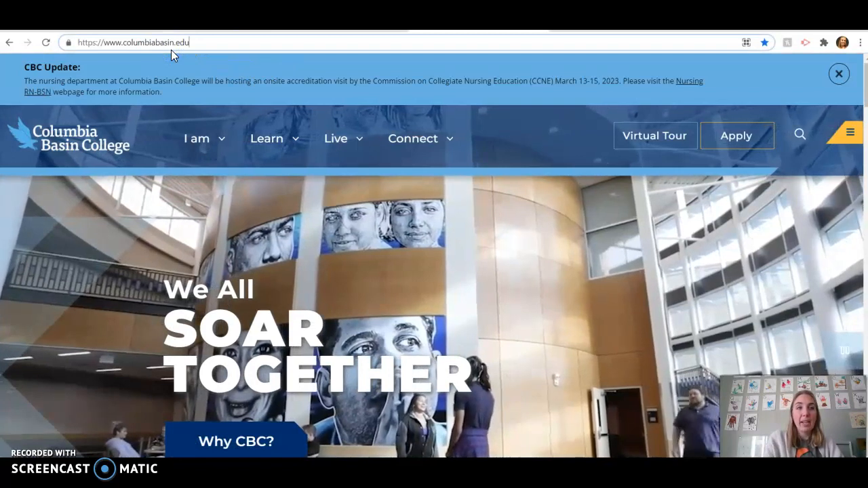
click(135, 42)
text(/library)
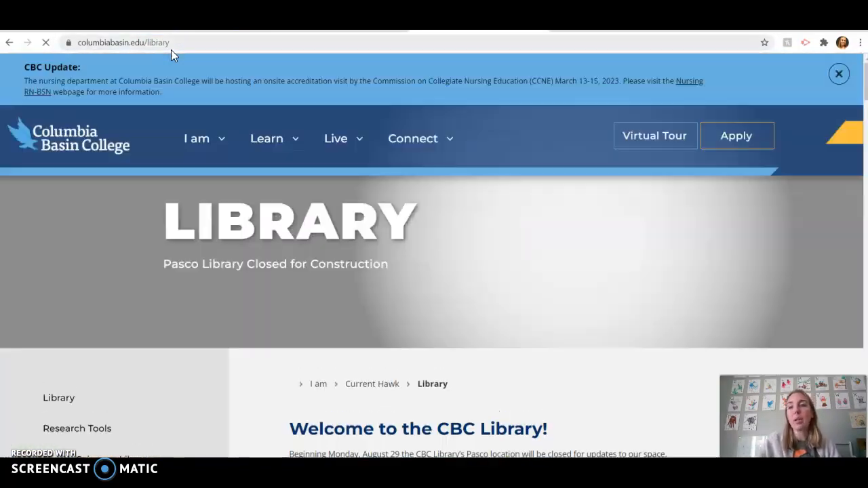
scroll(down, 3)
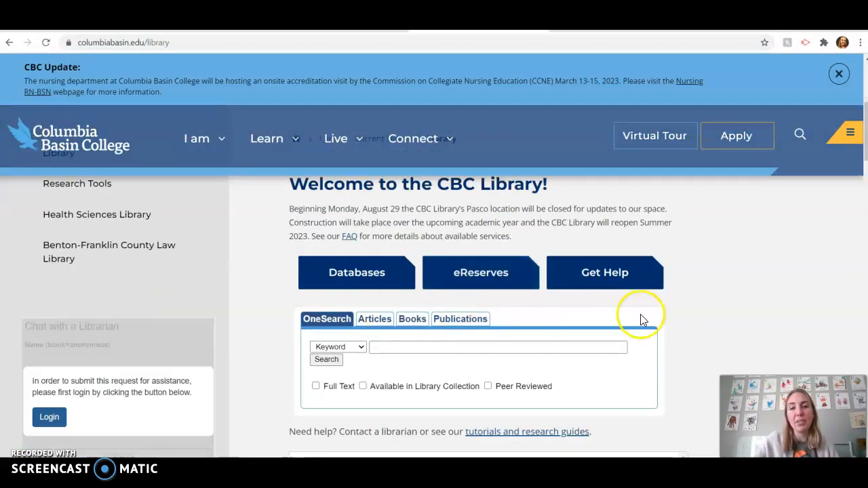
scroll(down, 3)
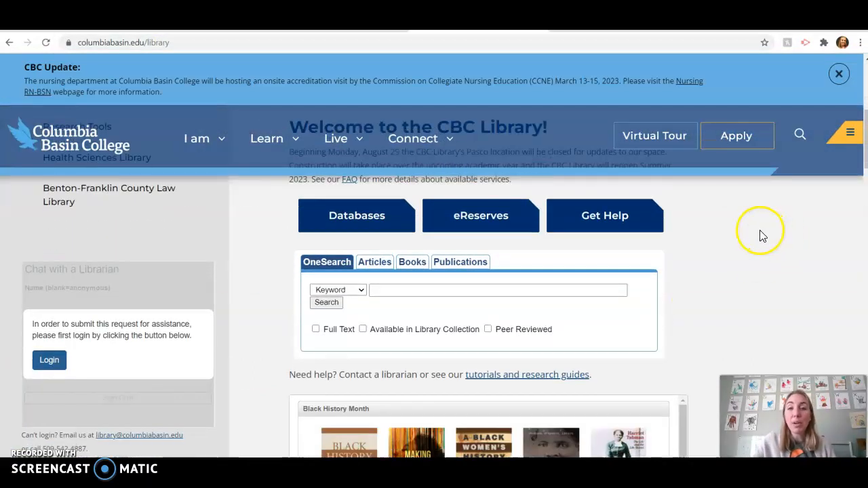
mouse_move(416, 305)
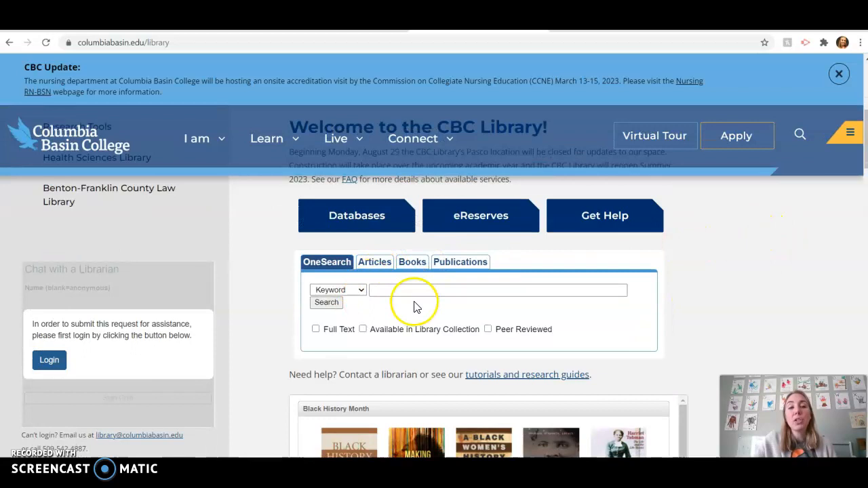
mouse_move(319, 271)
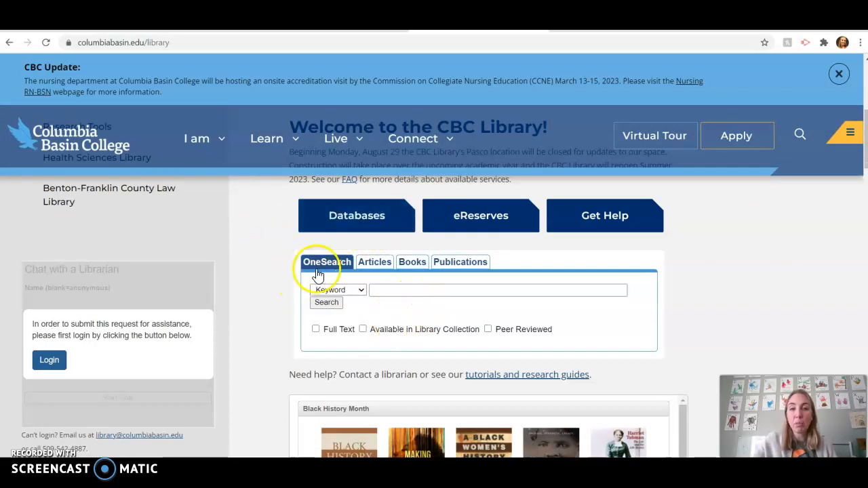
click(497, 290)
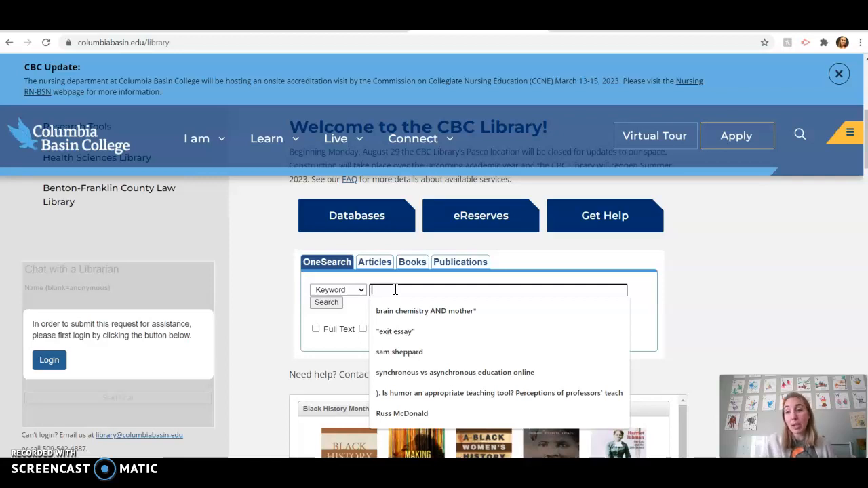
mouse_move(407, 286)
text(marketing AND)
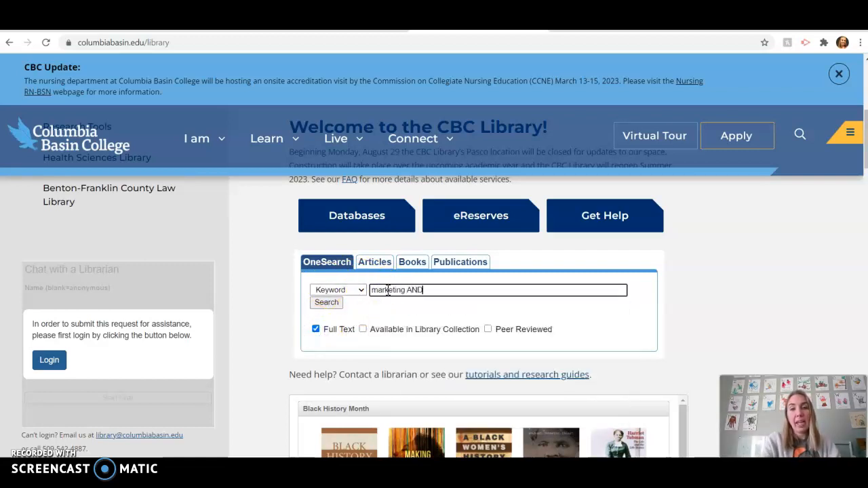
text(symphony)
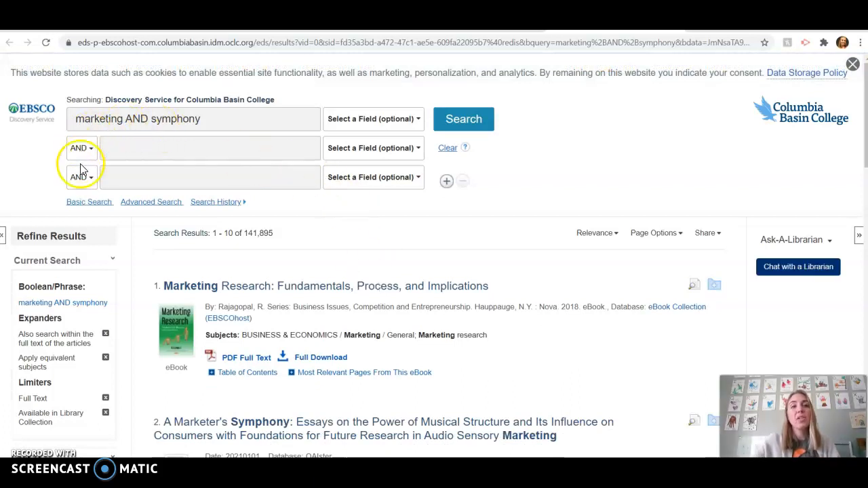
mouse_move(261, 200)
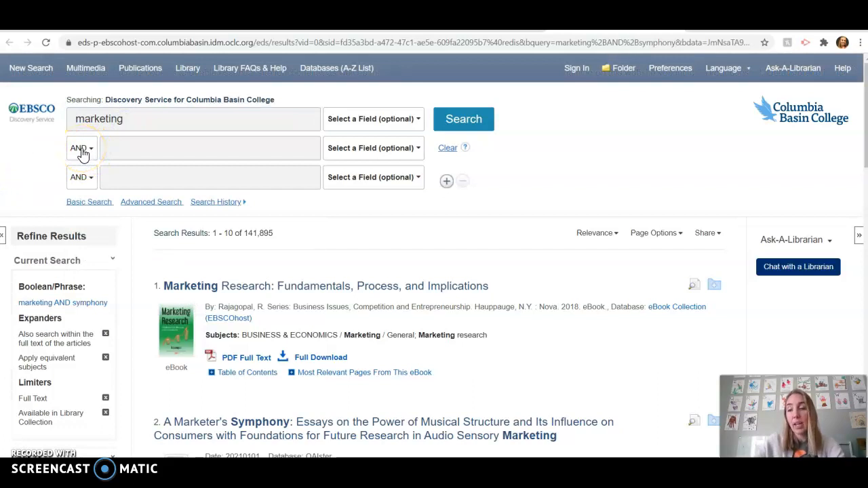
Split the query into marketing, symphony and local rows joined by AND, and search
click(81, 147)
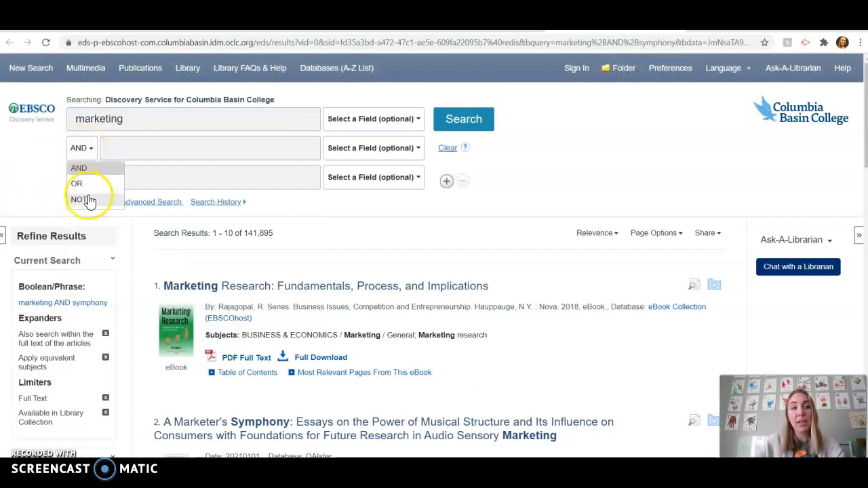
mouse_move(90, 175)
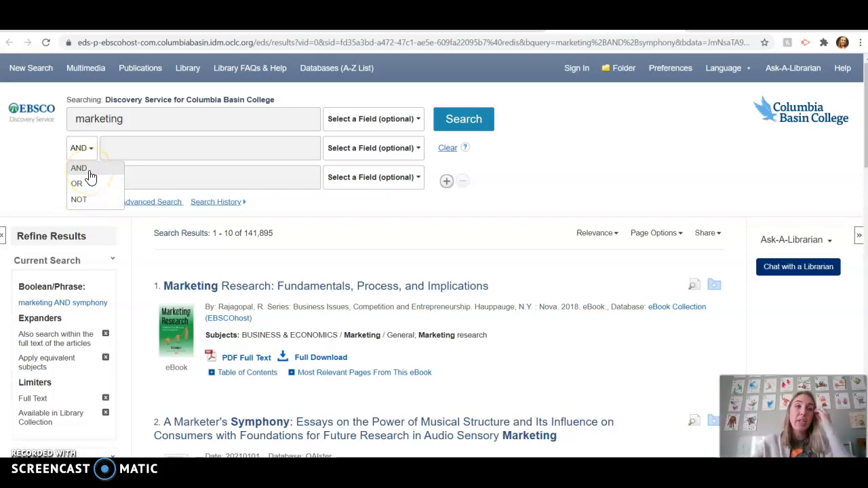
text(symphony)
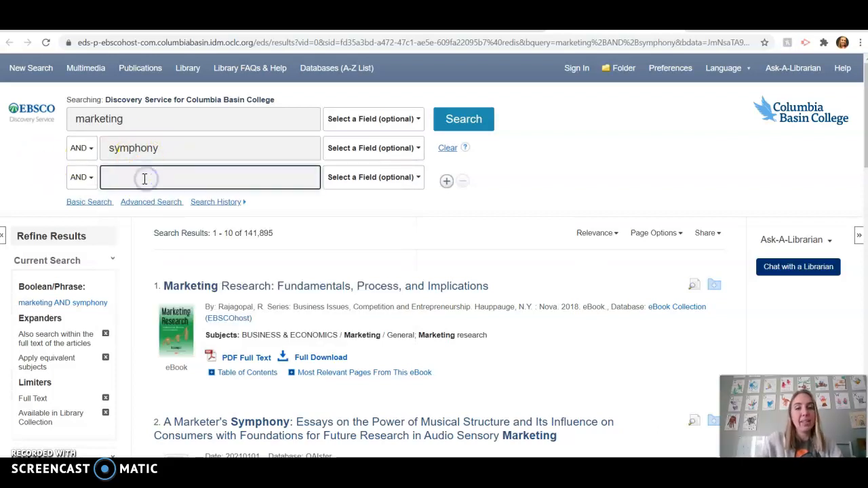
text(local)
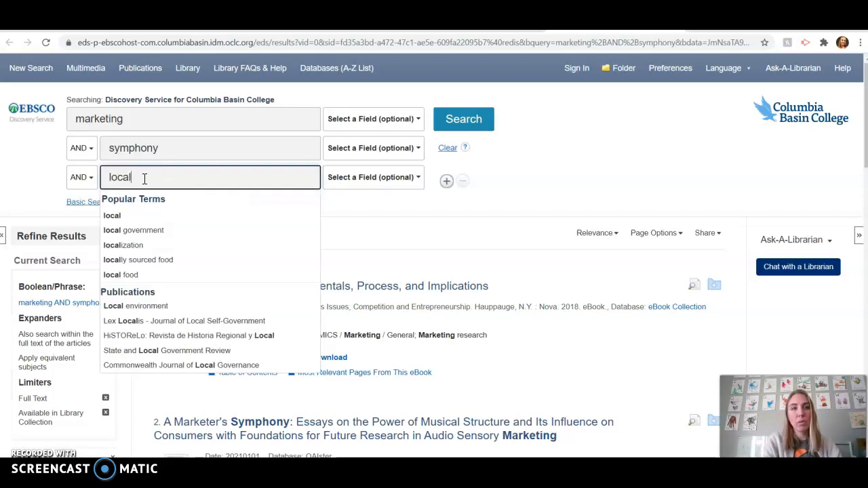
click(463, 118)
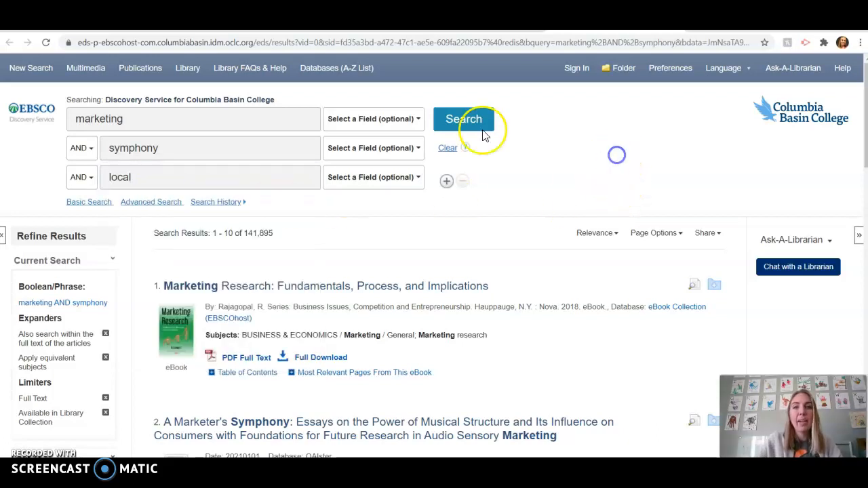
click(463, 119)
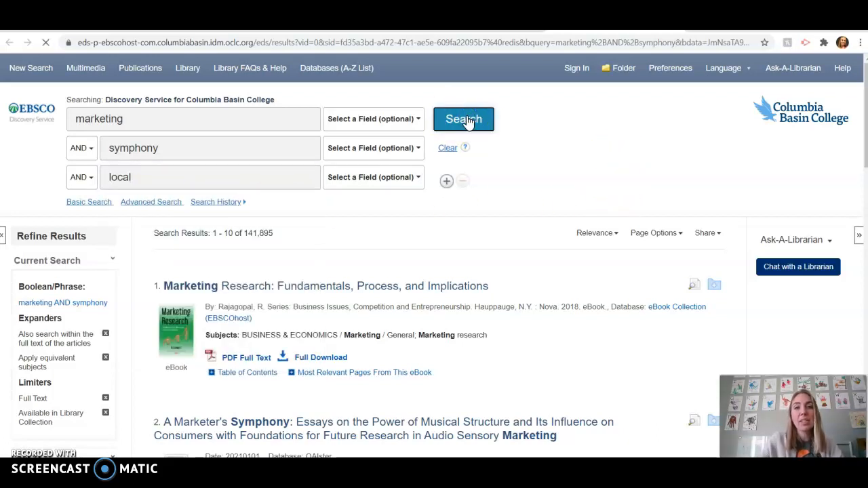
click(464, 118)
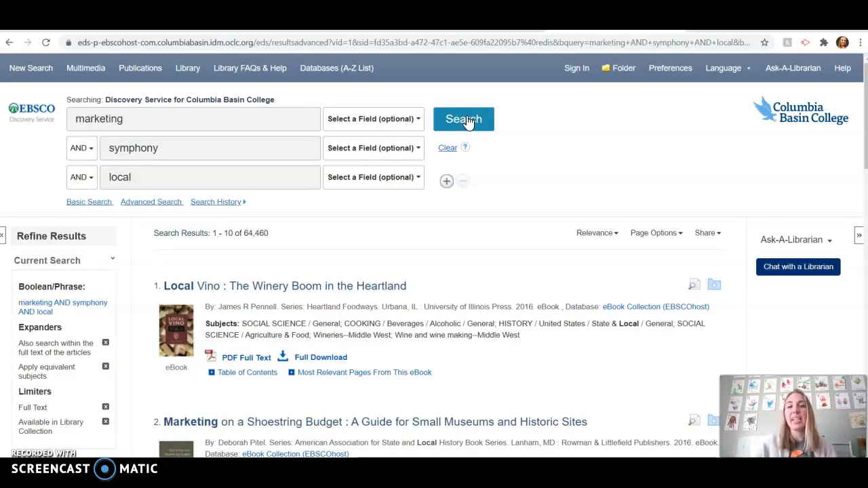
mouse_move(379, 77)
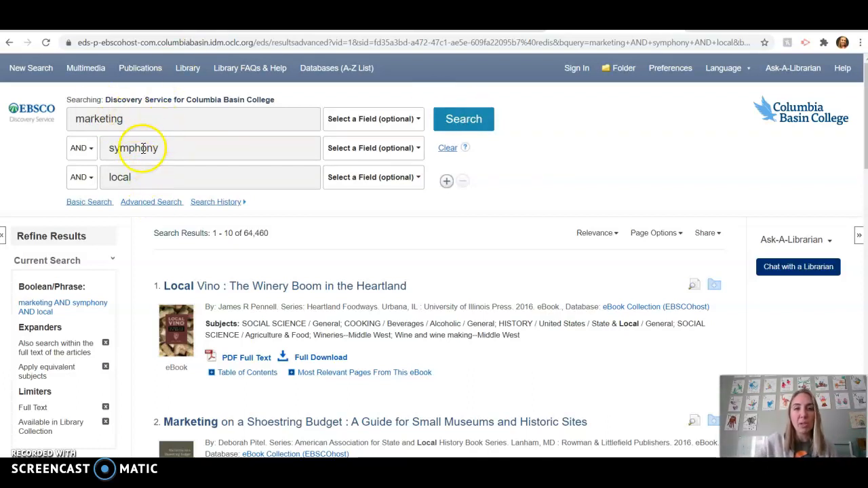
mouse_move(248, 171)
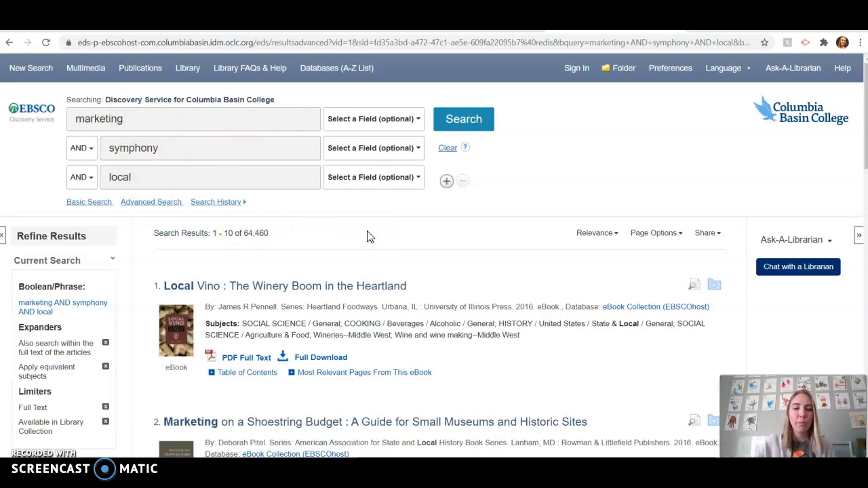
scroll(down, 3)
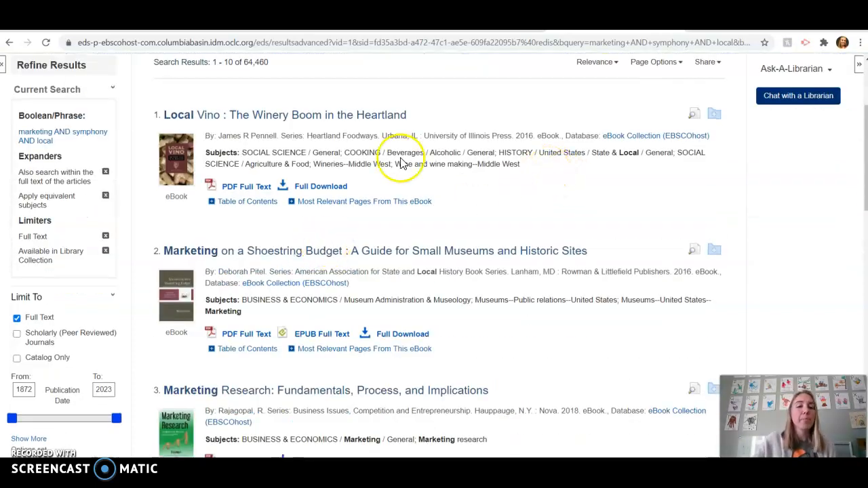
scroll(down, 3)
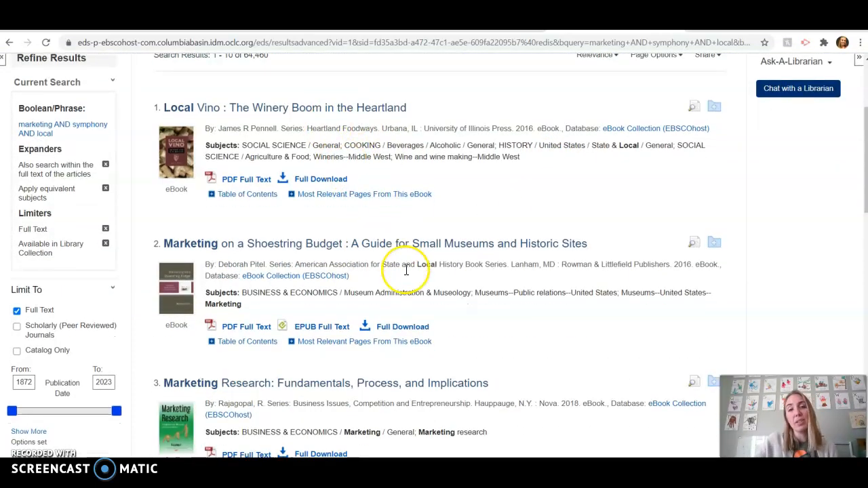
scroll(down, 3)
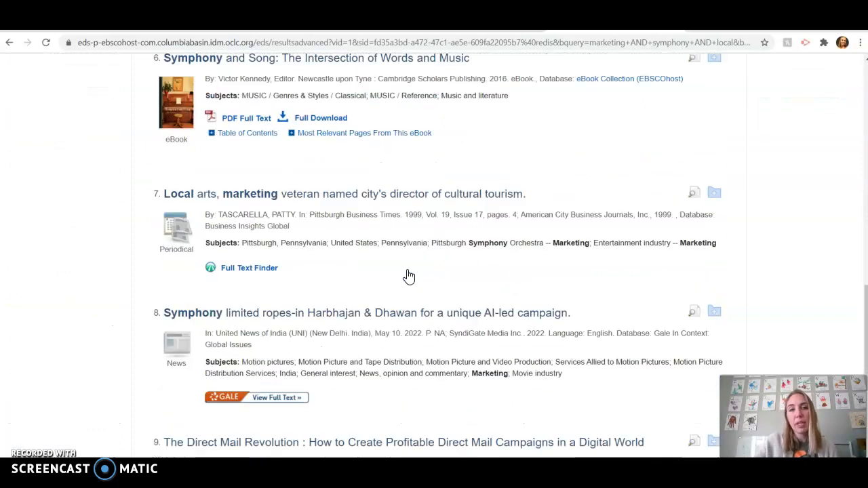
scroll(down, 3)
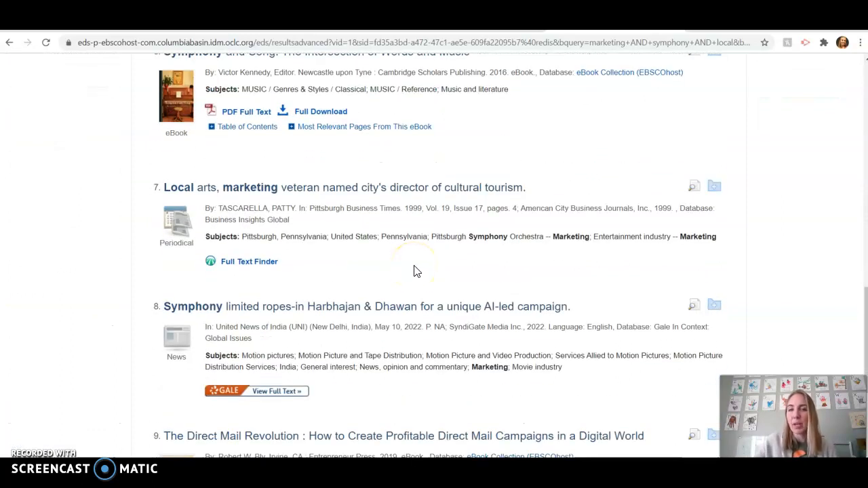
scroll(up, 3)
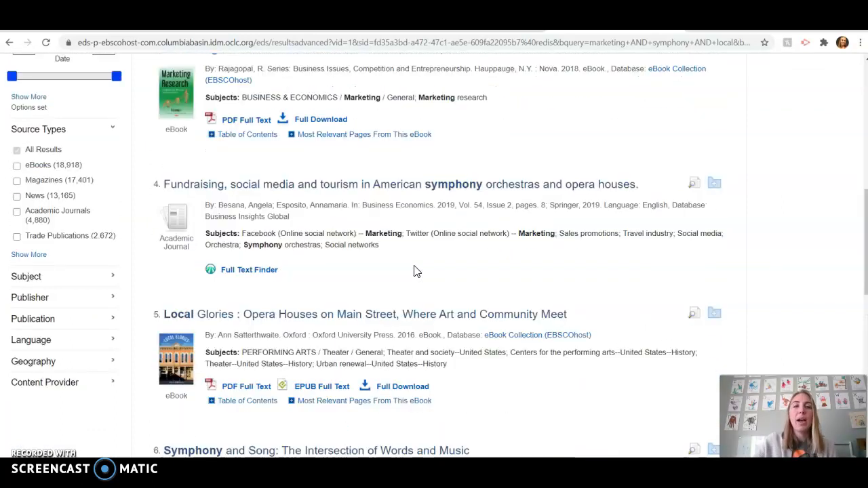
scroll(up, 3)
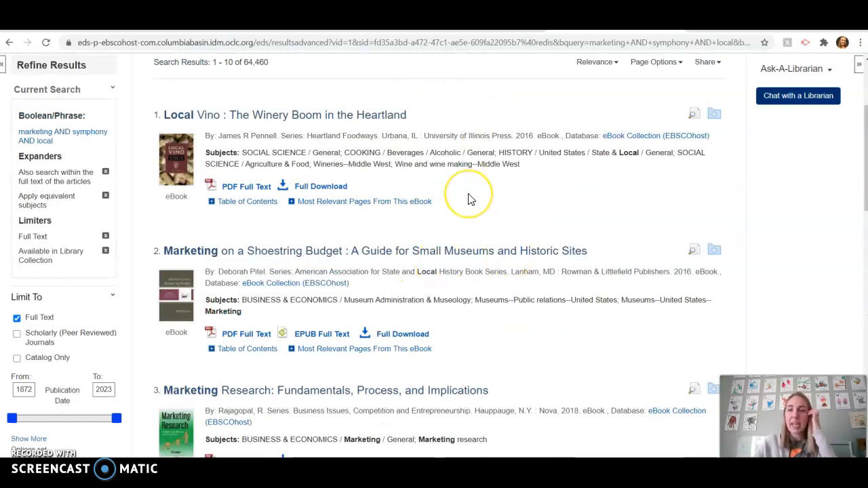
mouse_move(380, 257)
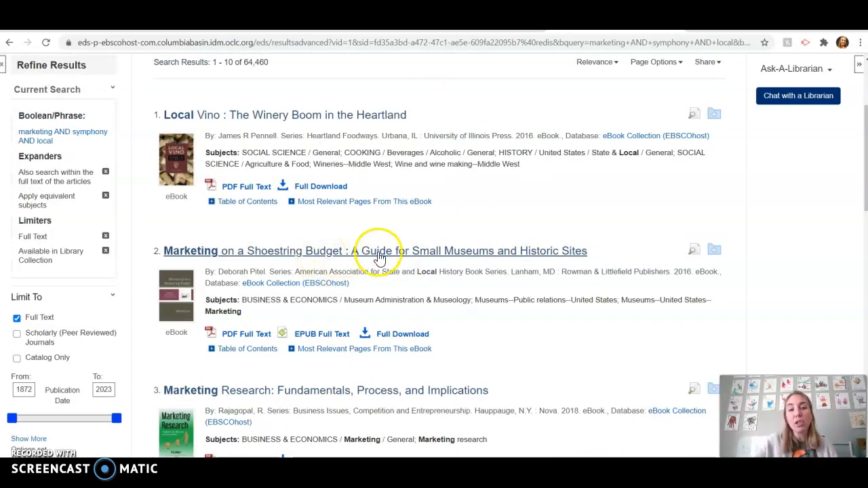
mouse_move(414, 254)
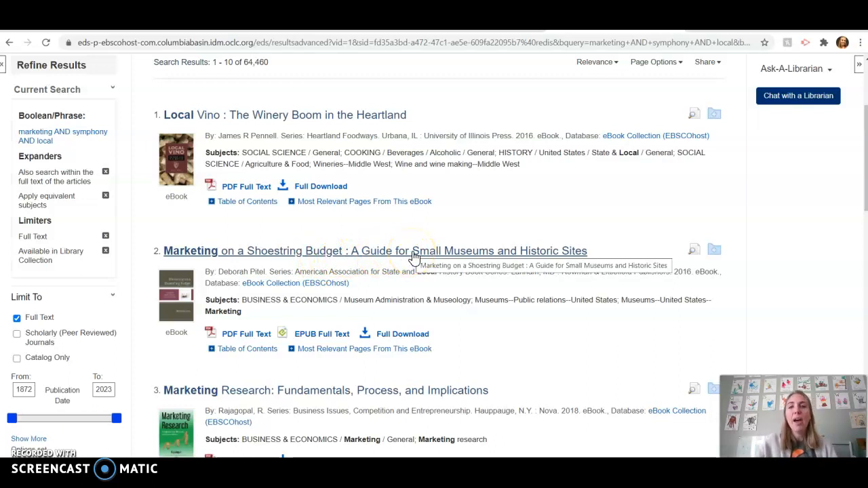
mouse_move(249, 261)
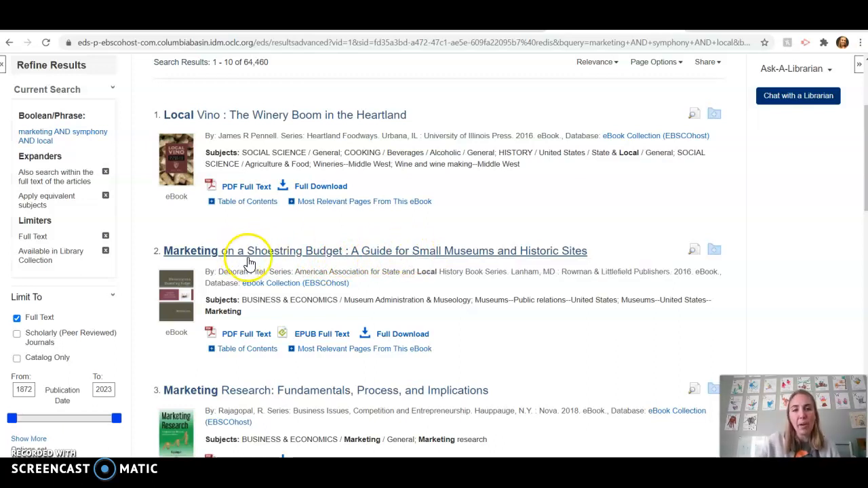
mouse_move(261, 271)
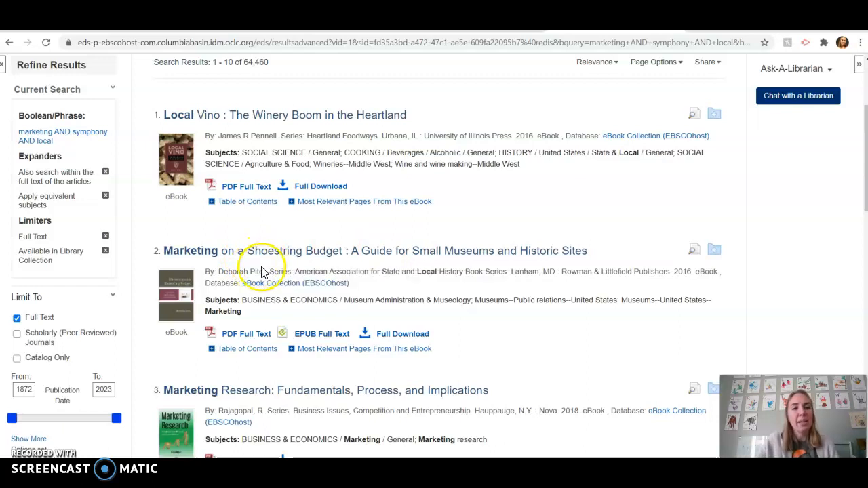
mouse_move(446, 223)
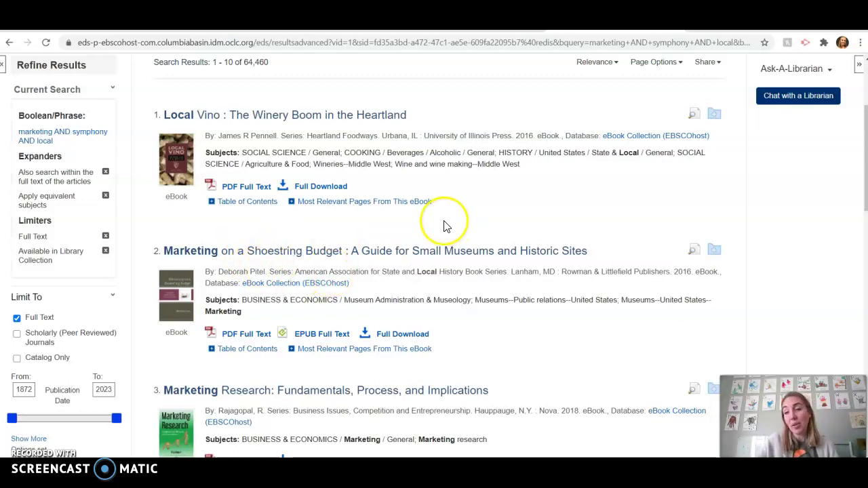
Limit results to publications from 2000 to 2023, giving 54,985 results
scroll(down, 3)
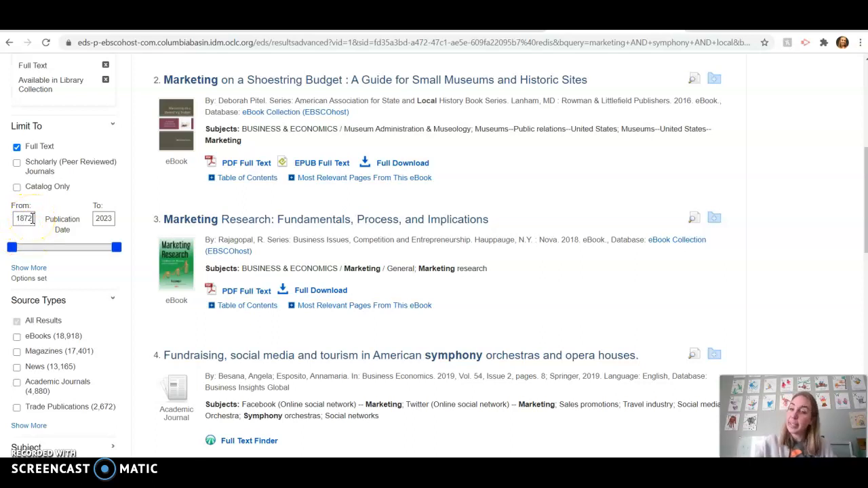
drag(12, 247, 38, 247)
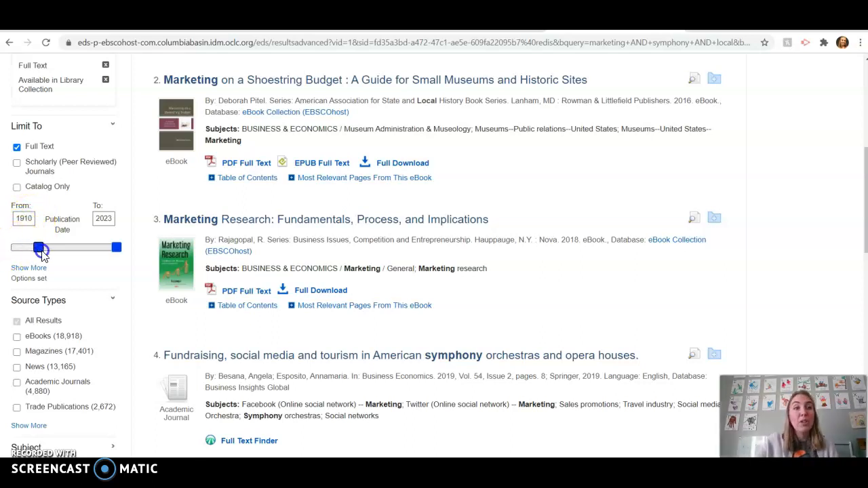
drag(39, 248, 69, 247)
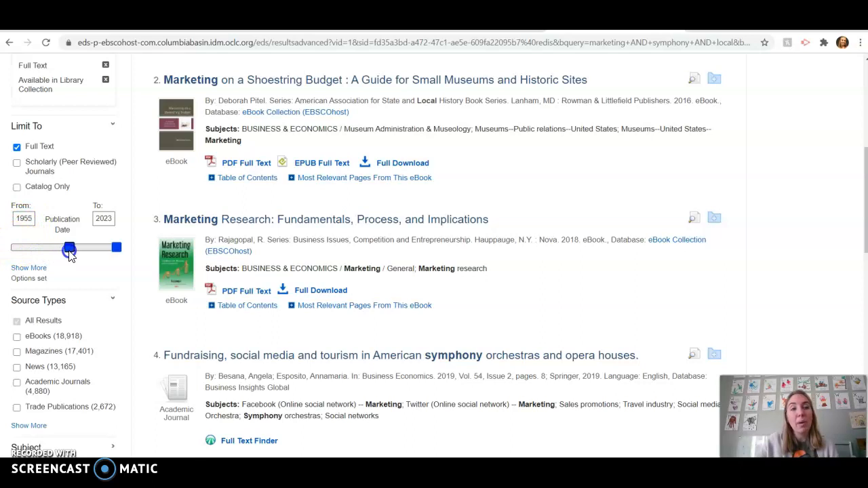
drag(69, 247, 94, 247)
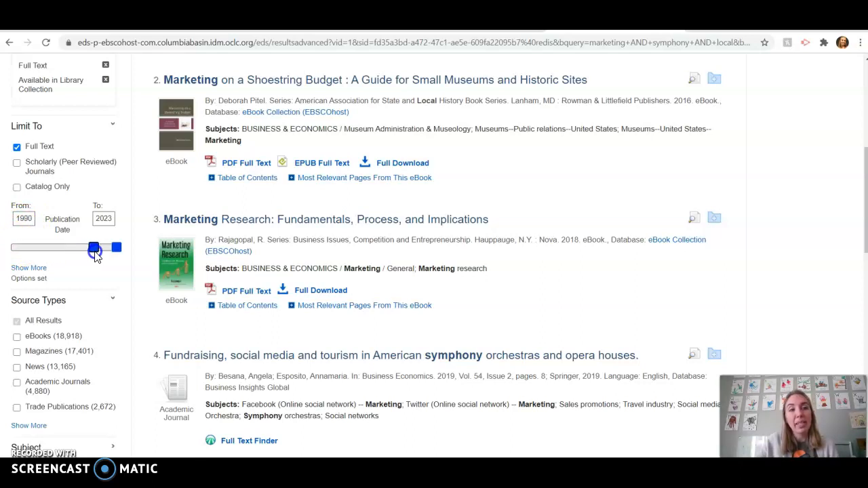
drag(94, 247, 101, 247)
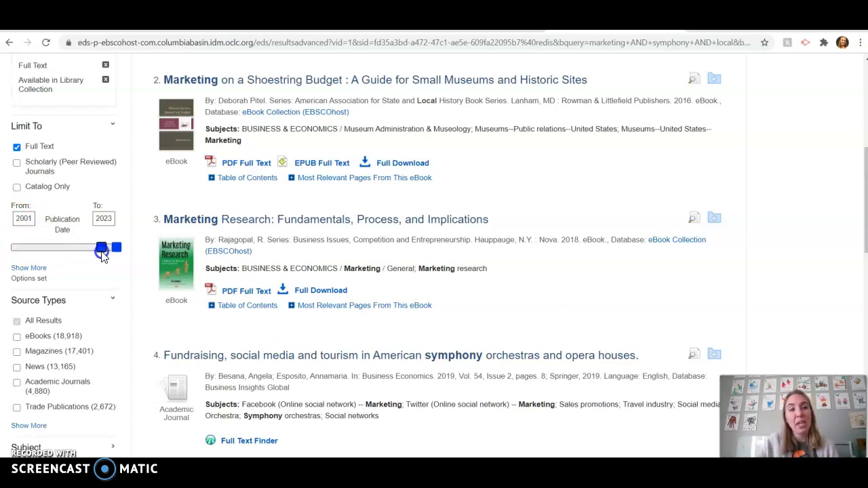
drag(101, 246, 99, 247)
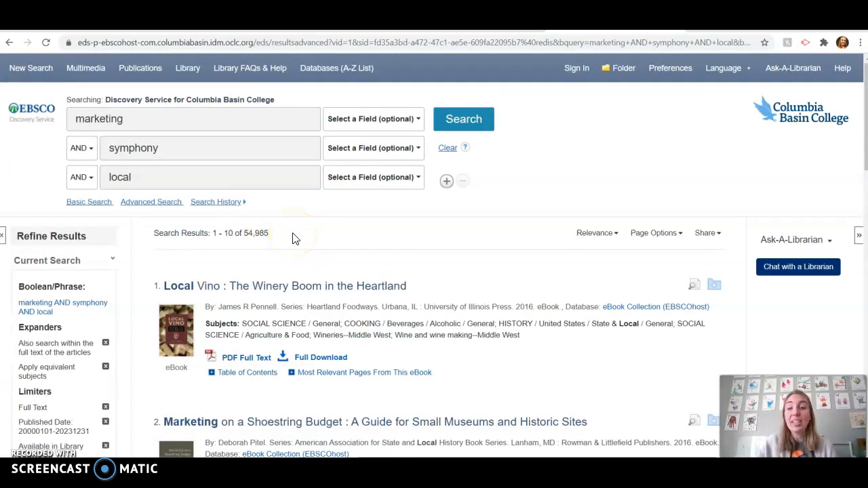
scroll(down, 3)
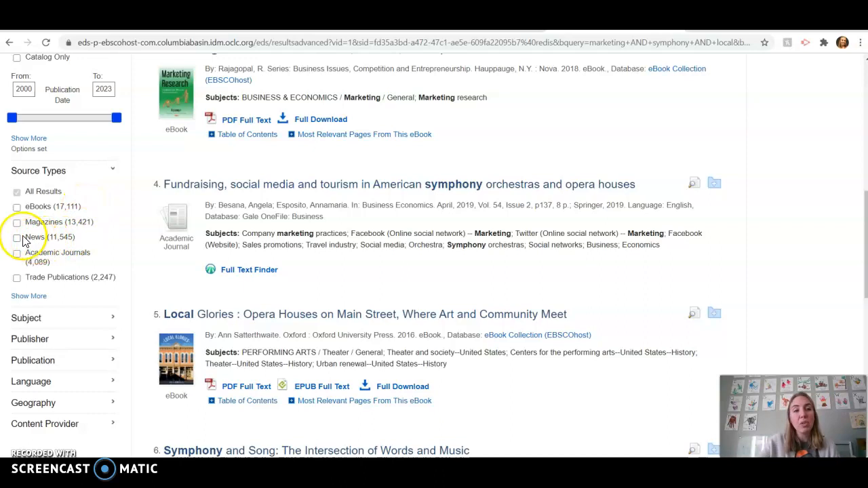
Limit source types to Magazines and News, briefly adding then removing eBooks
click(17, 222)
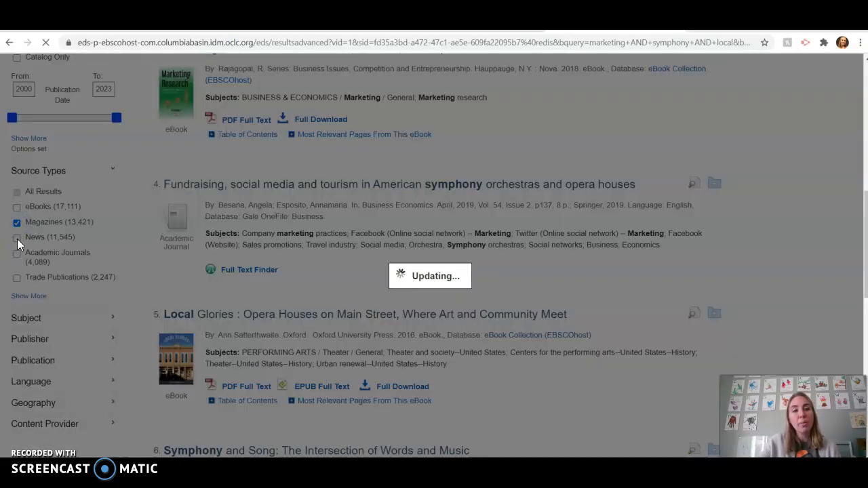
click(17, 222)
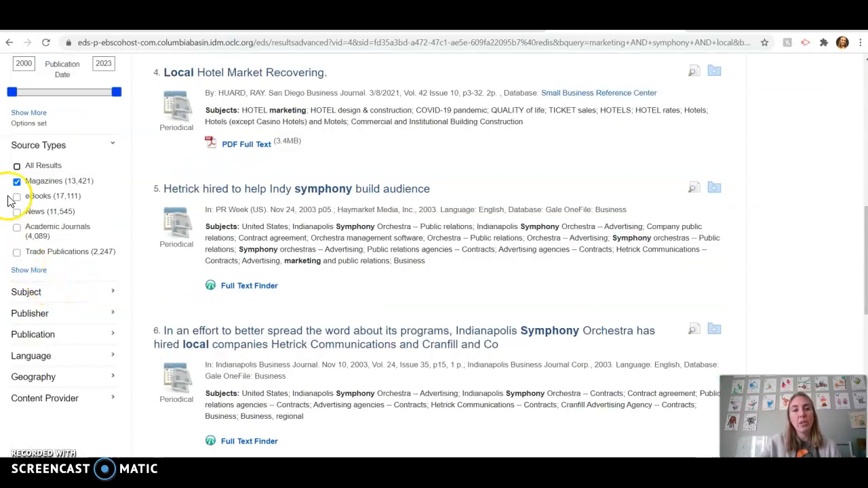
click(17, 196)
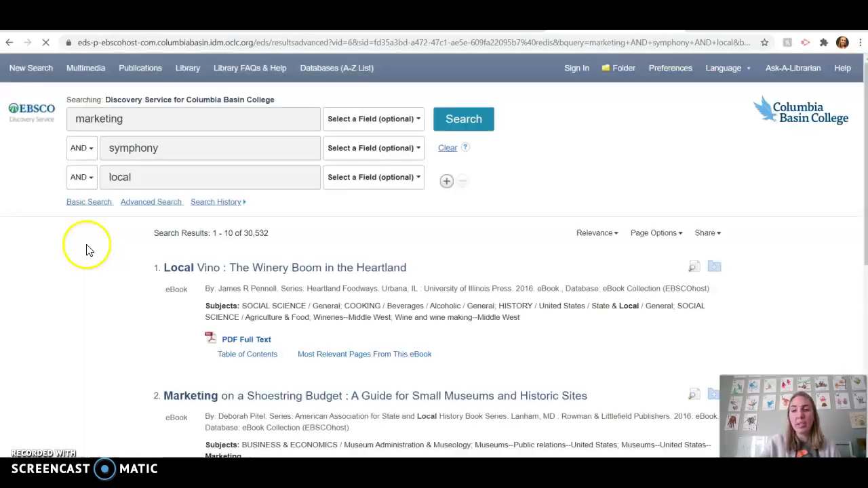
scroll(down, 3)
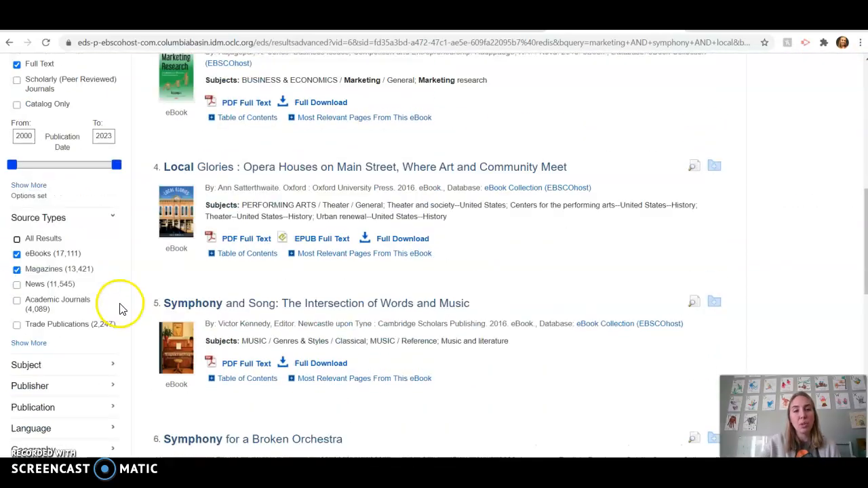
scroll(down, 3)
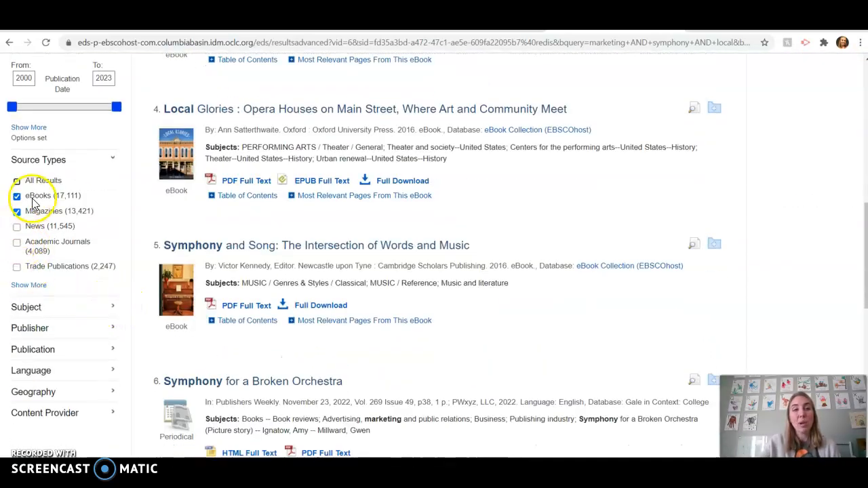
click(16, 196)
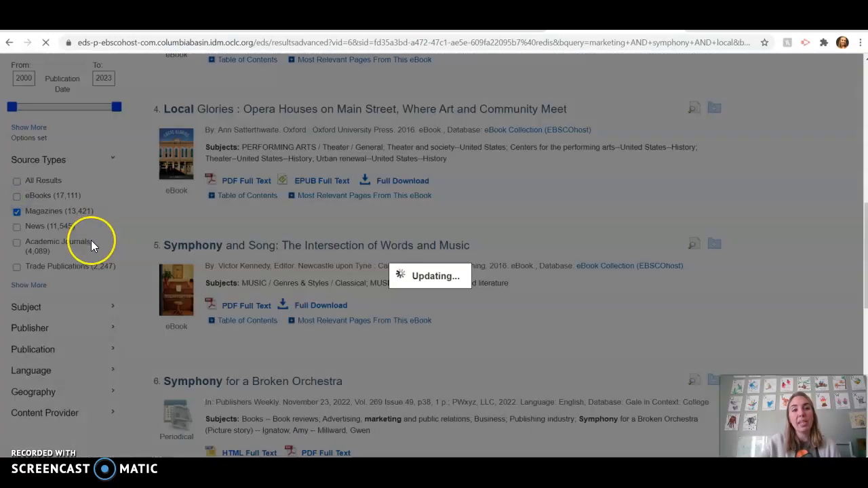
click(17, 211)
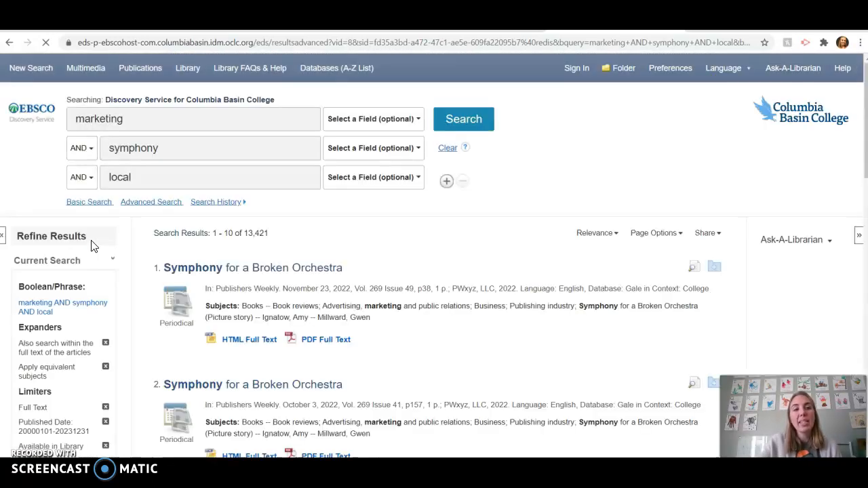
Add Trade Publications to the source types, narrowing results to 27,212
scroll(down, 3)
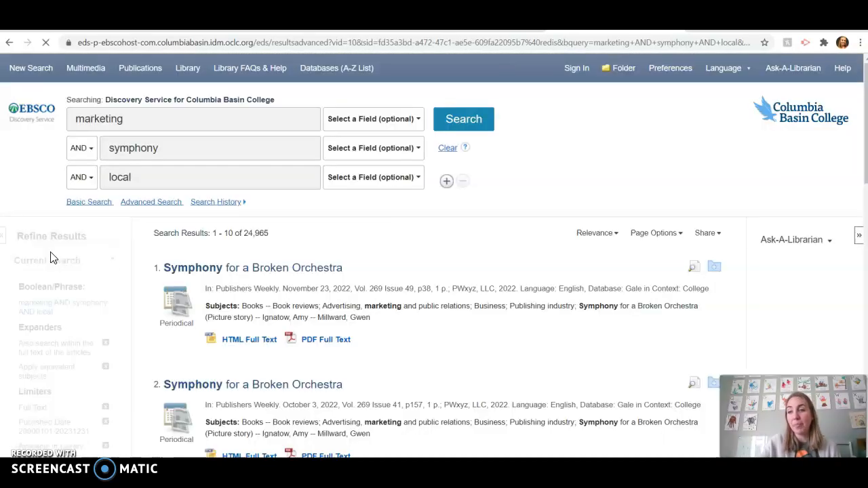
scroll(down, 3)
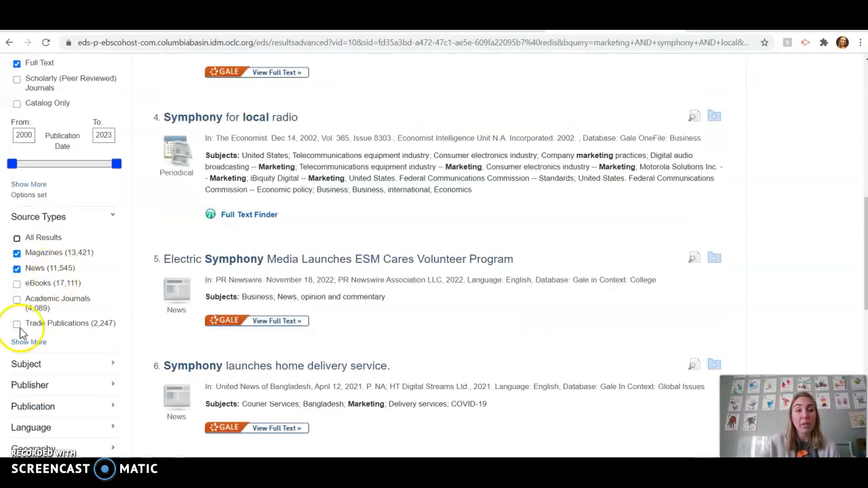
click(17, 323)
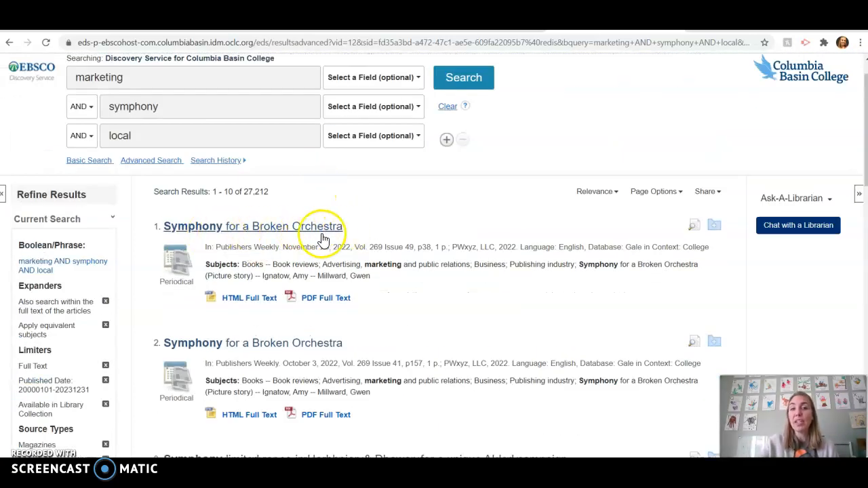
scroll(down, 3)
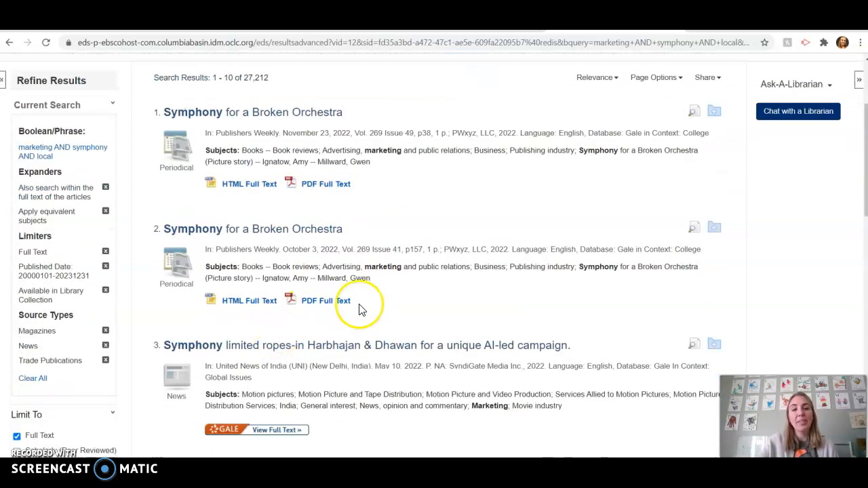
scroll(down, 3)
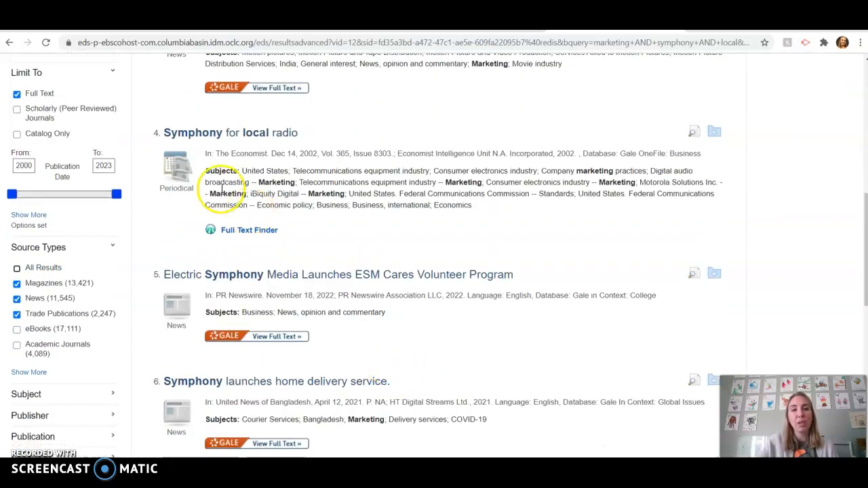
scroll(down, 3)
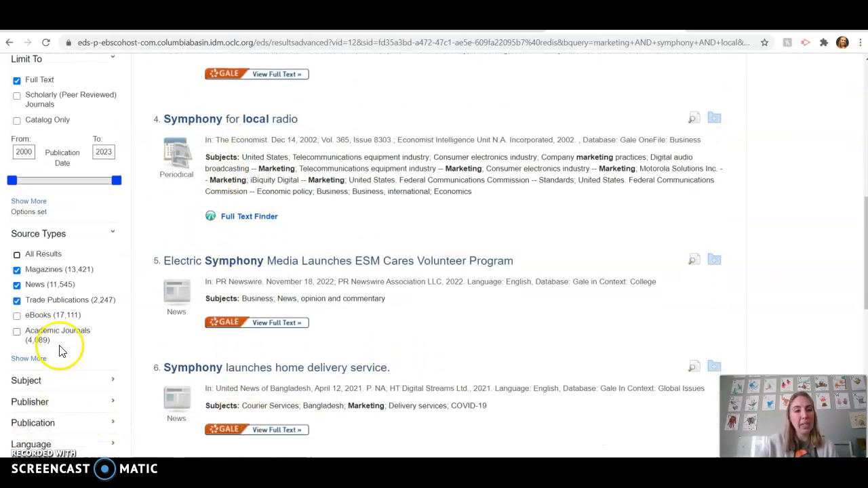
scroll(down, 3)
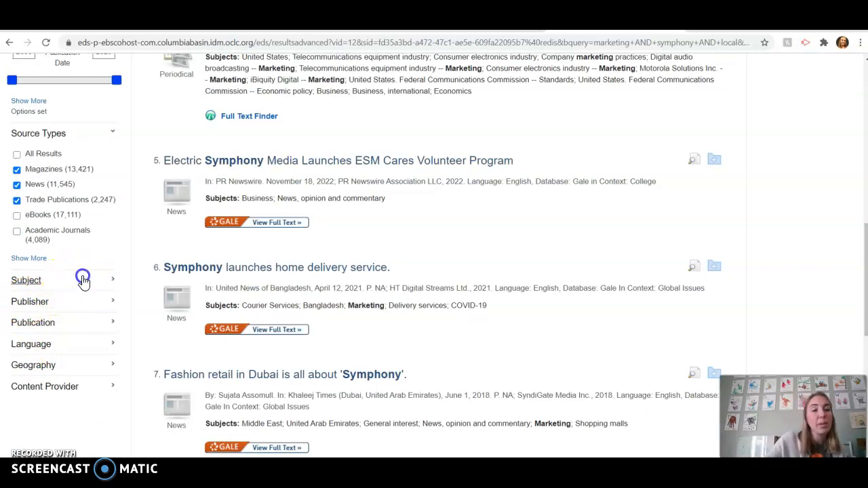
Expand the full Subject list and tick business and marketing
click(26, 280)
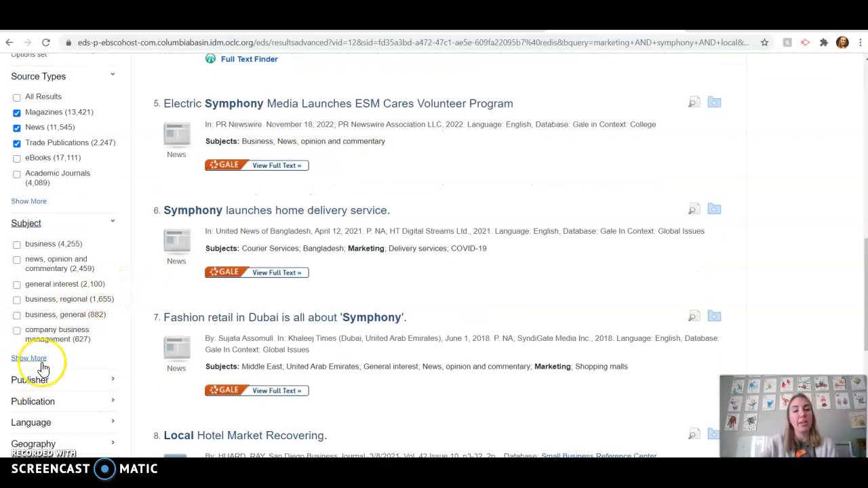
click(30, 358)
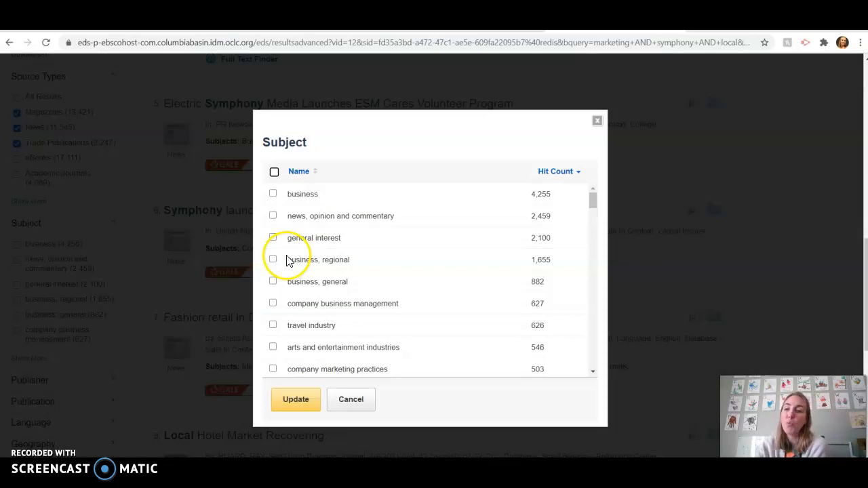
mouse_move(460, 302)
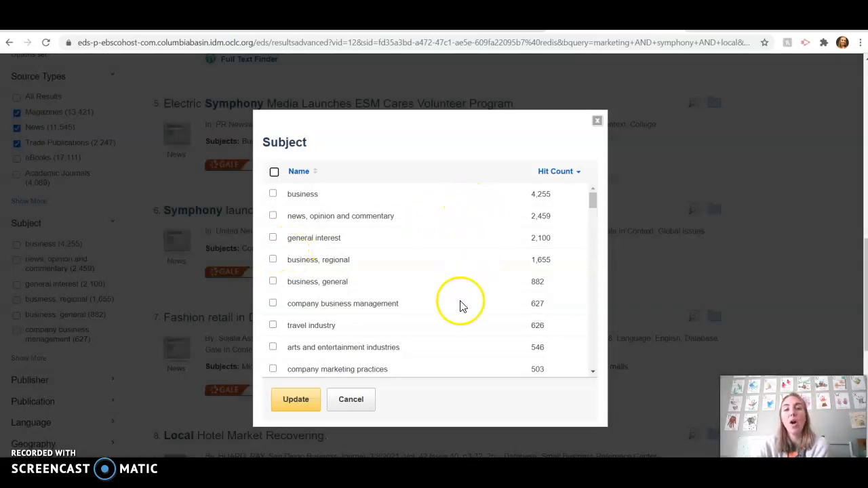
click(272, 194)
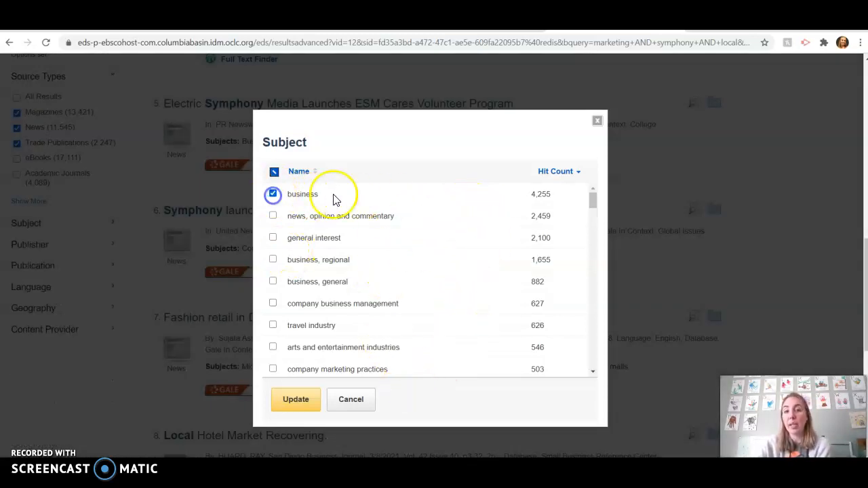
scroll(down, 3)
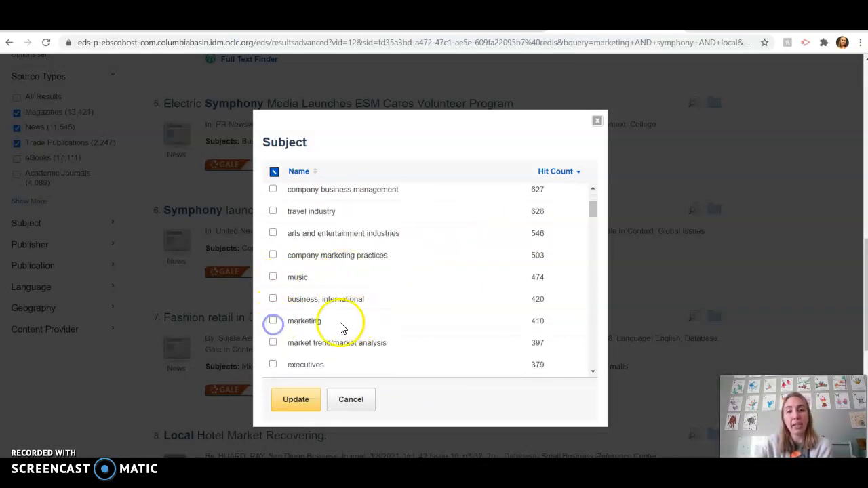
click(272, 342)
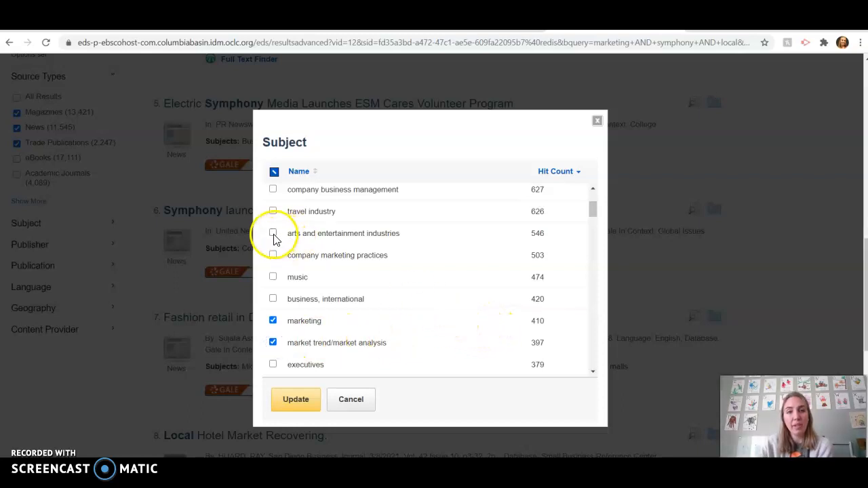
Add arts and entertainment, company marketing practices and advertising subjects, then Update
click(273, 233)
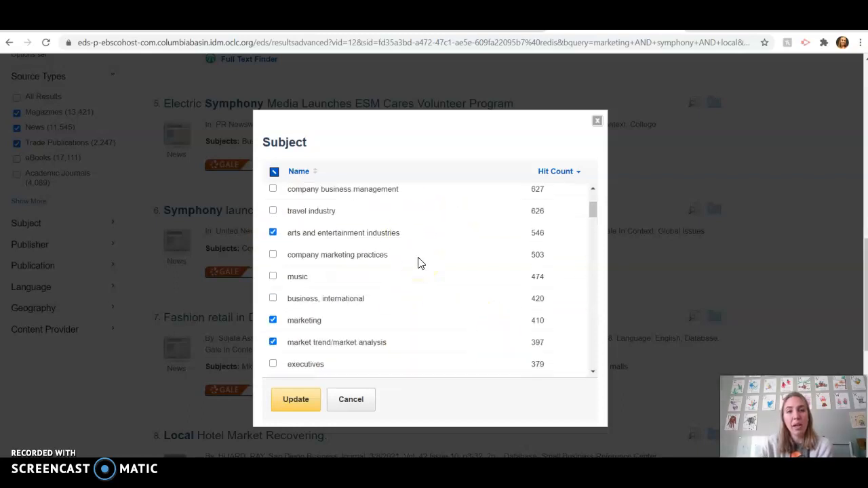
click(273, 254)
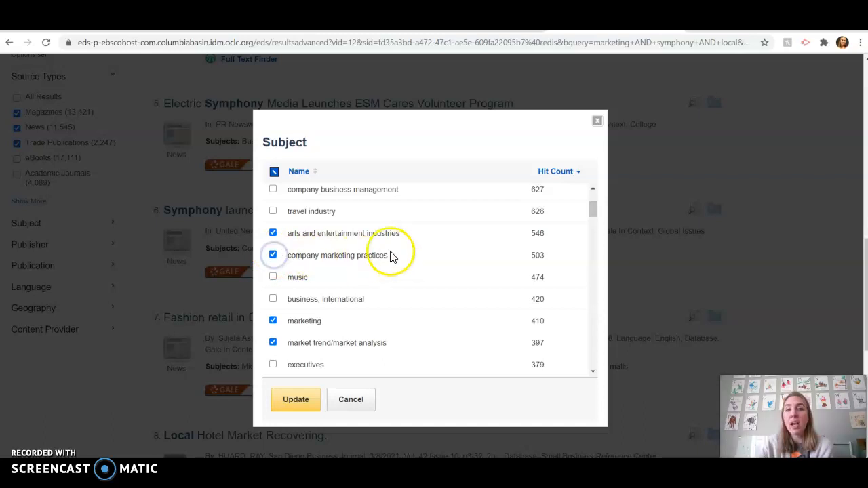
scroll(down, 3)
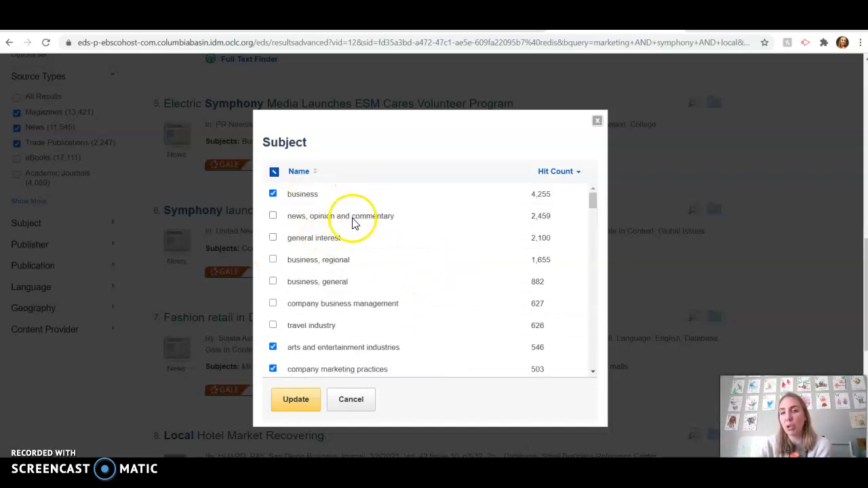
mouse_move(309, 227)
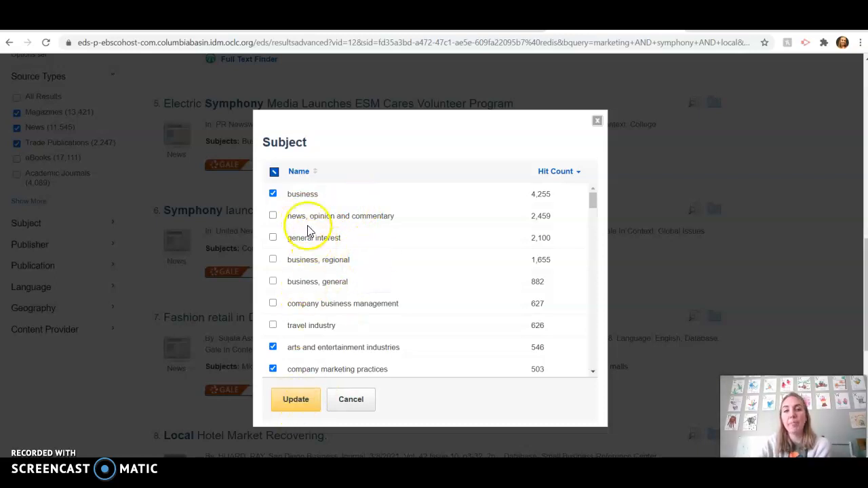
scroll(down, 3)
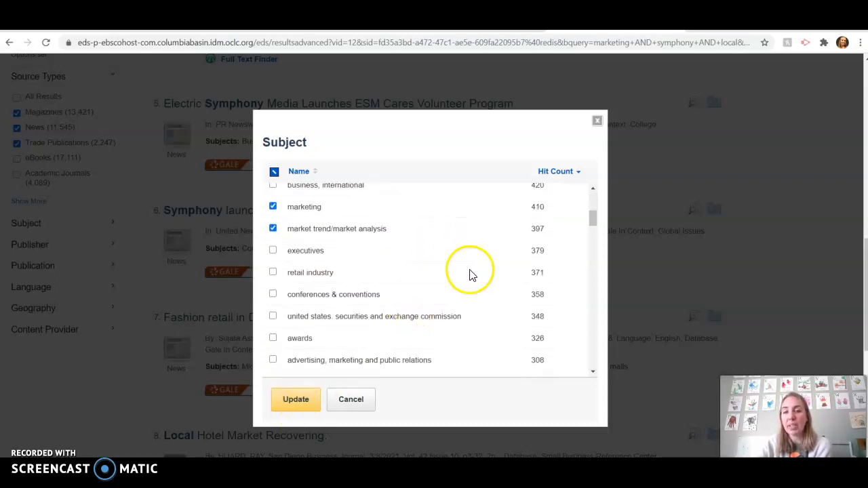
scroll(down, 3)
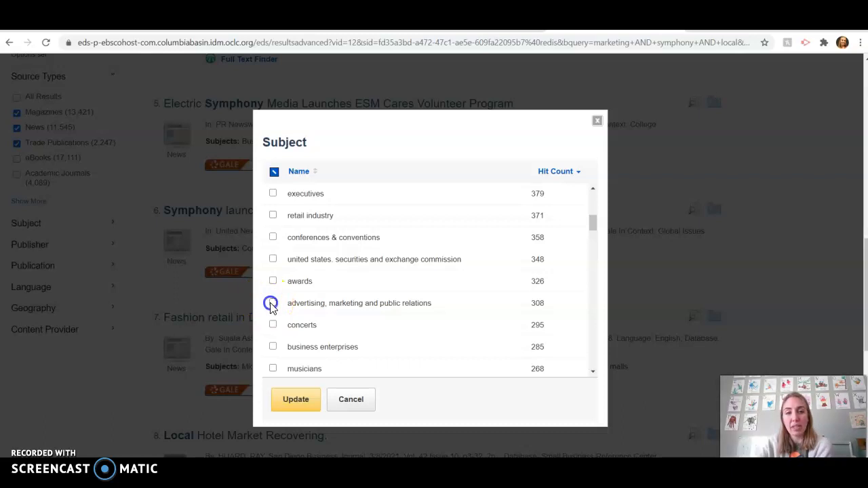
click(272, 303)
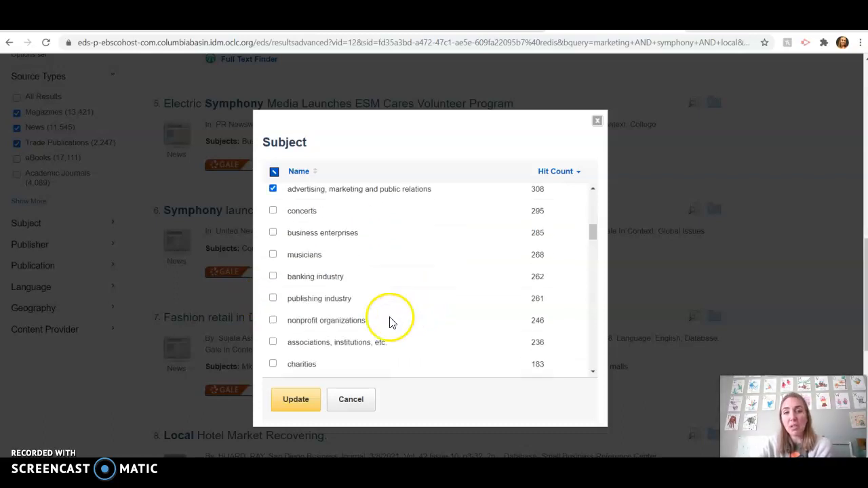
right_click(296, 398)
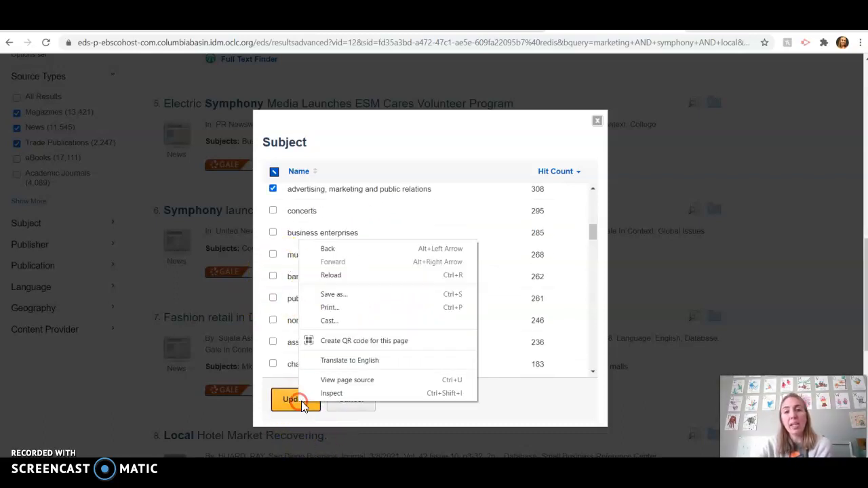
click(295, 399)
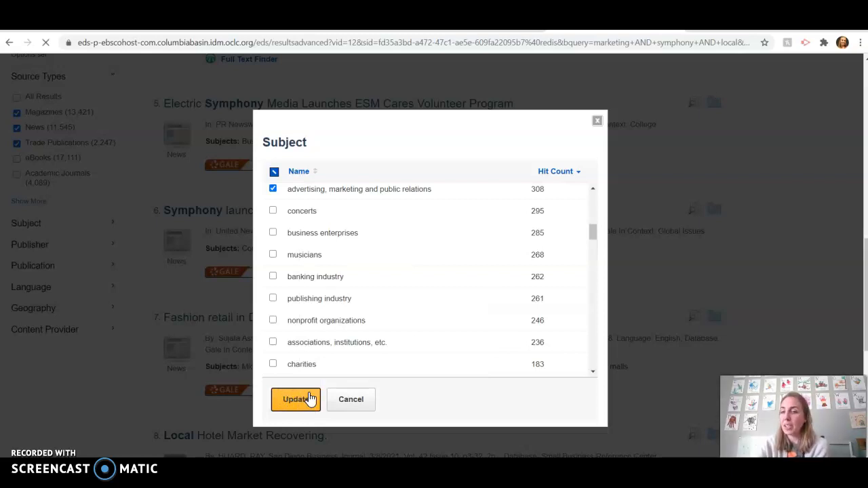
Confirm the subject update and scroll through the 5,269 filtered results
click(295, 398)
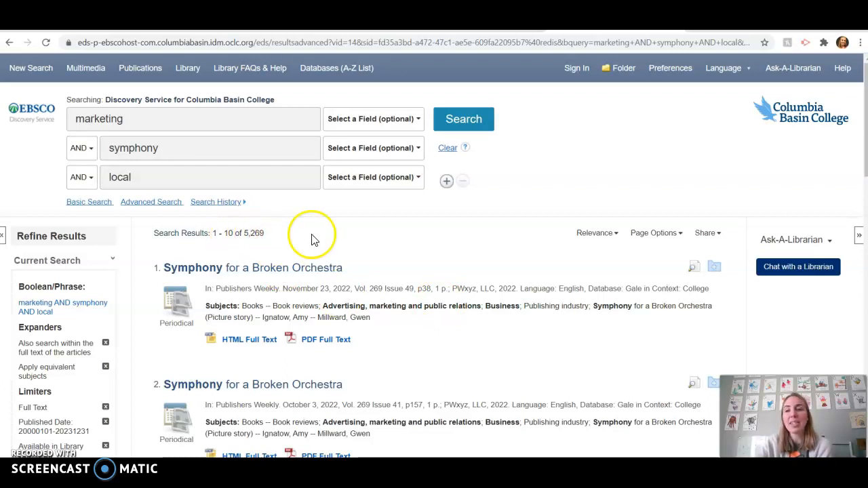
scroll(down, 3)
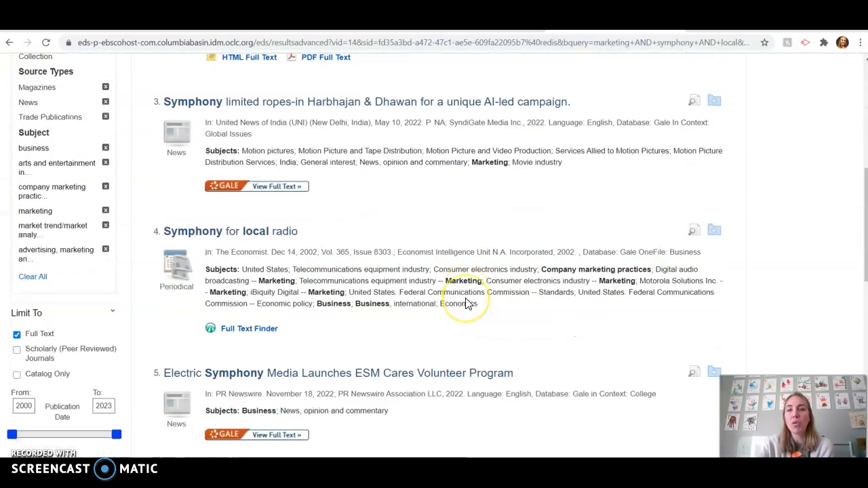
scroll(down, 3)
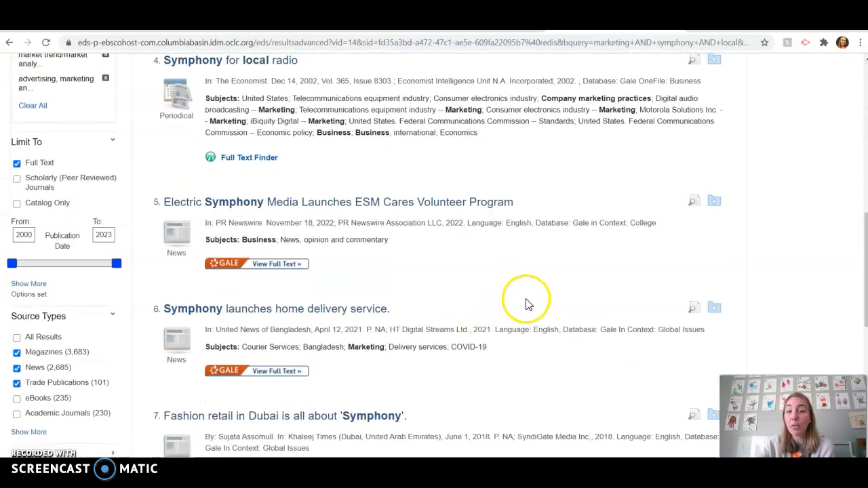
scroll(up, 3)
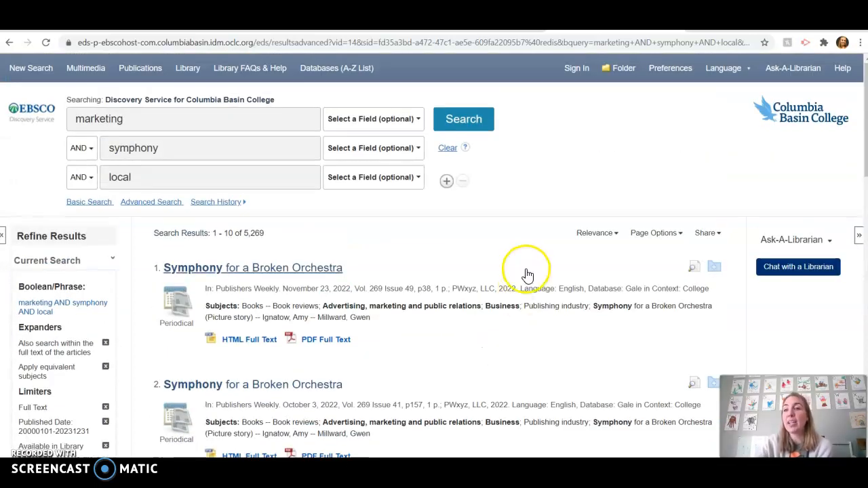
mouse_move(793, 267)
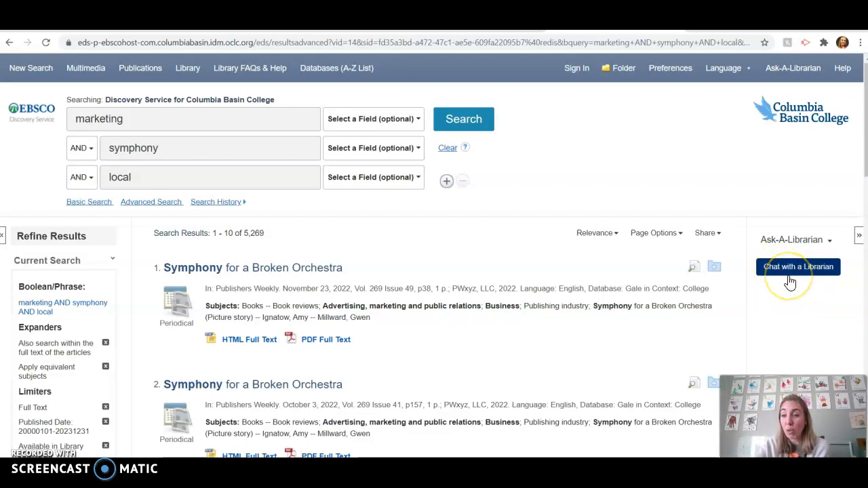
mouse_move(790, 281)
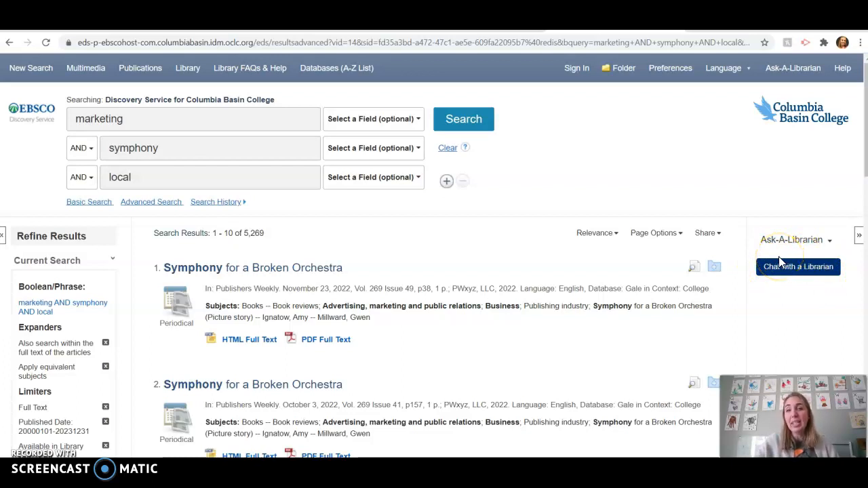
mouse_move(653, 270)
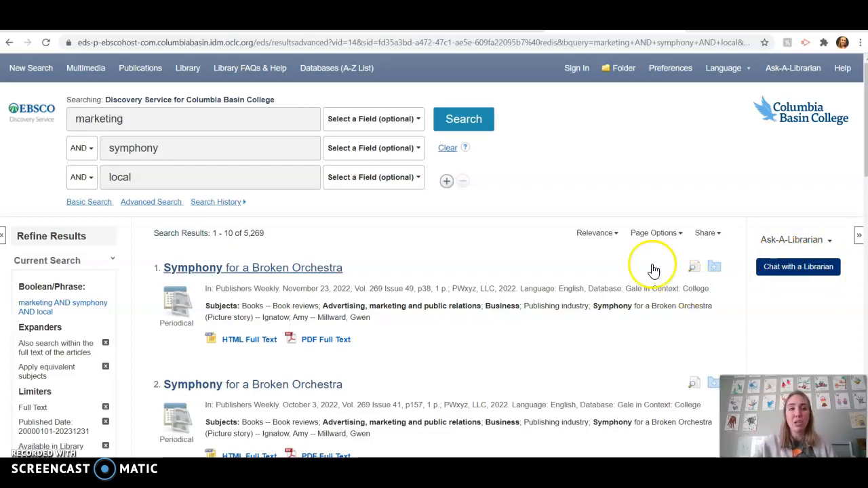
mouse_move(332, 95)
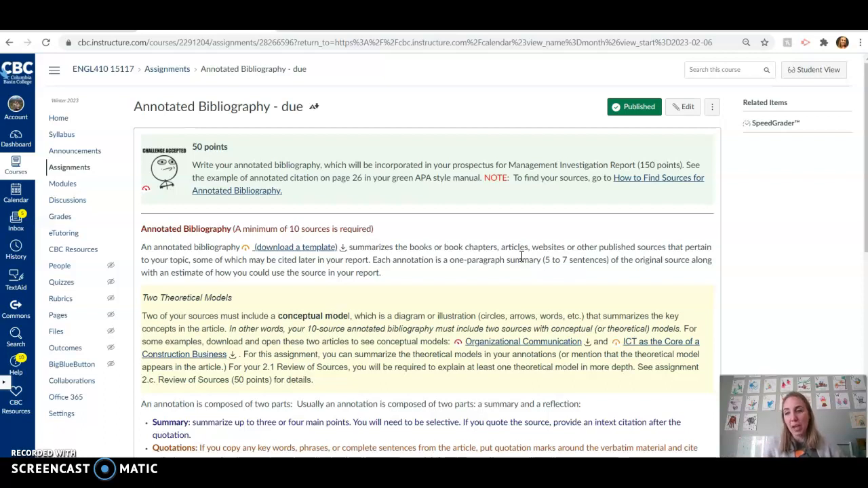
mouse_move(432, 243)
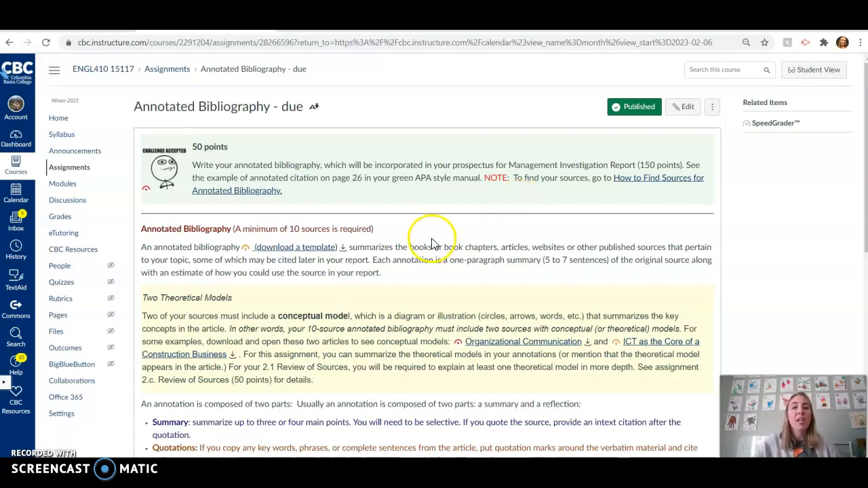
scroll(down, 3)
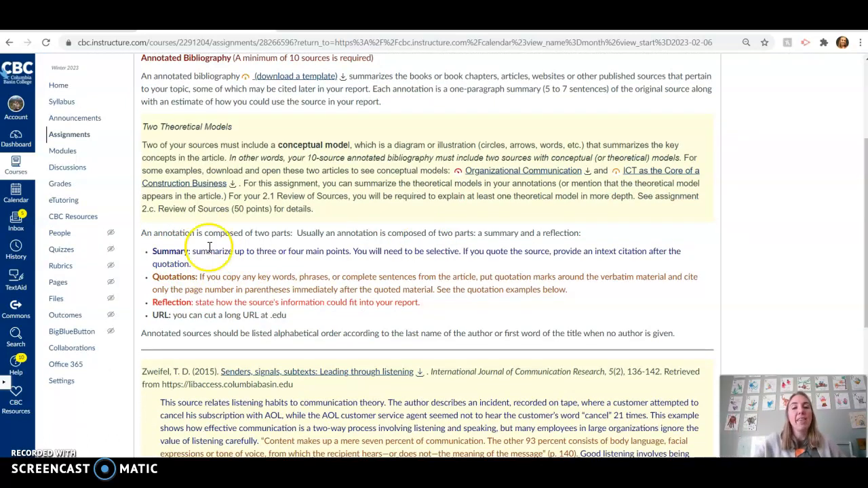
scroll(down, 3)
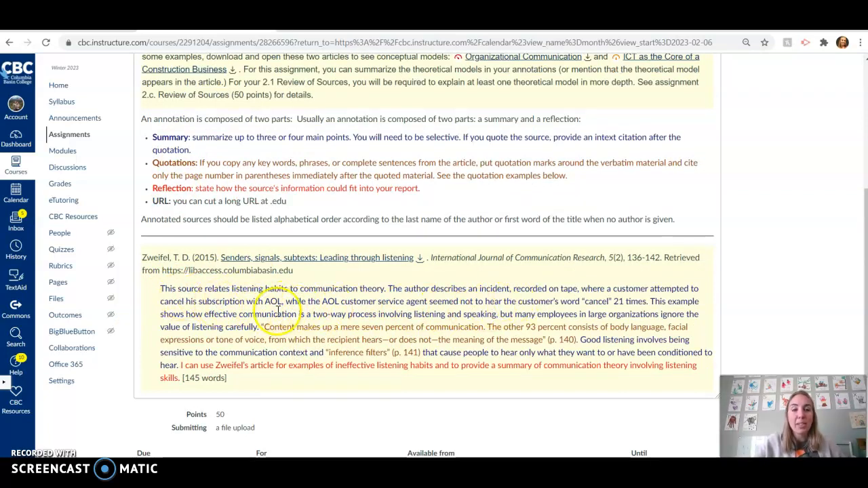
mouse_move(283, 342)
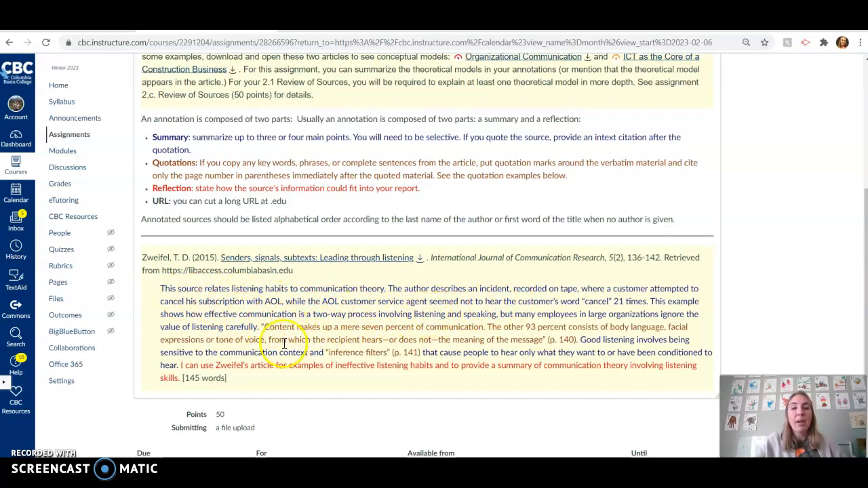
mouse_move(534, 339)
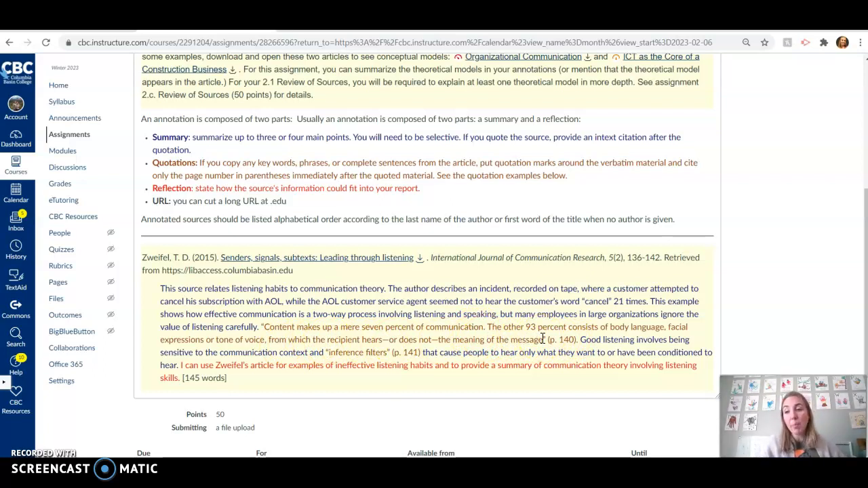
mouse_move(649, 339)
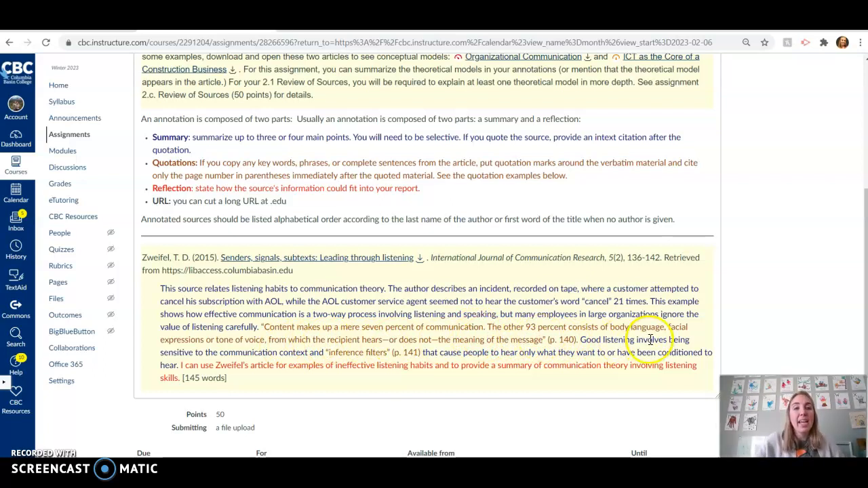
mouse_move(238, 386)
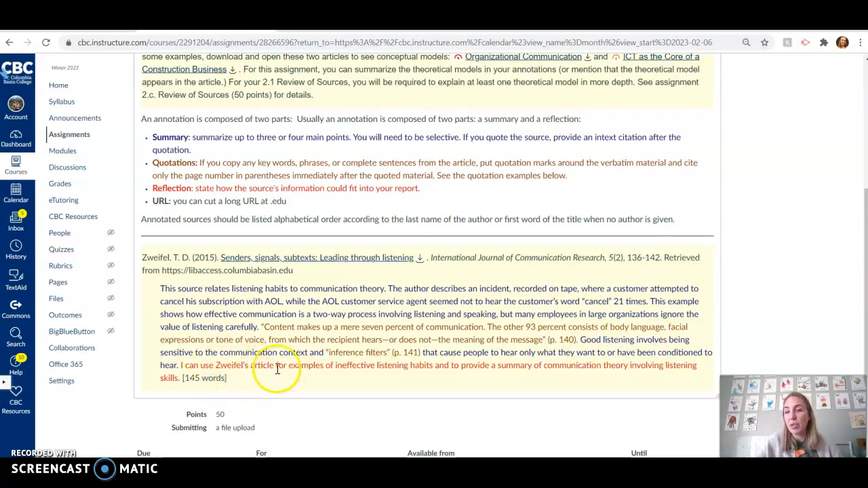
mouse_move(305, 301)
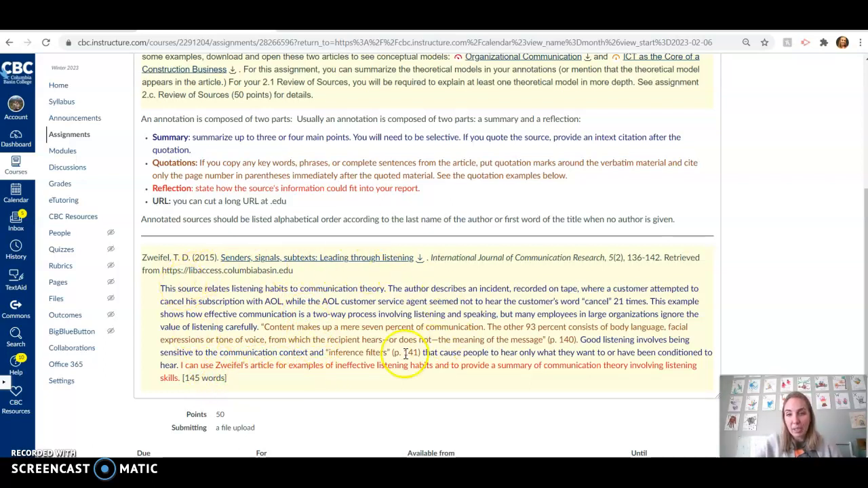
mouse_move(473, 352)
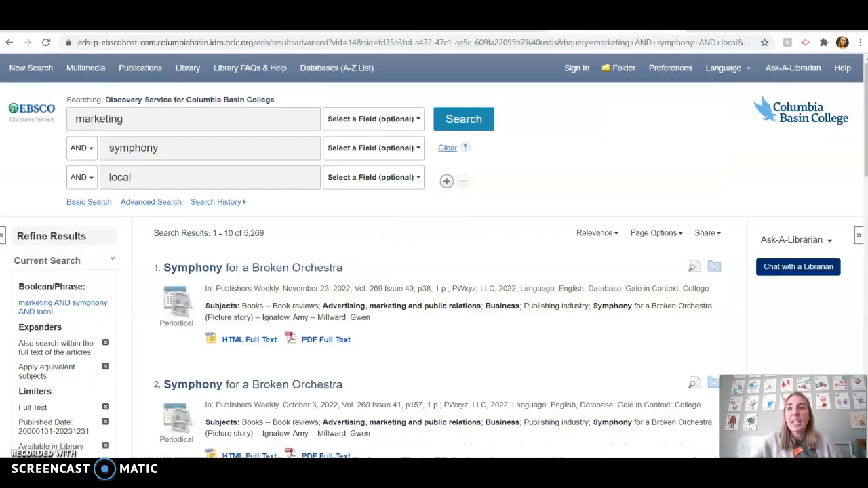
Open the 'Symphony for a Broken Orchestra' record and scroll to its source and subjects
click(253, 267)
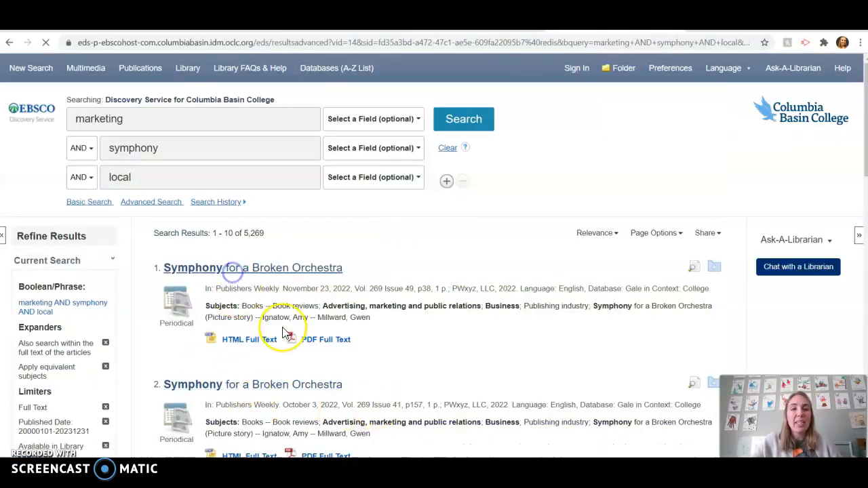
click(252, 267)
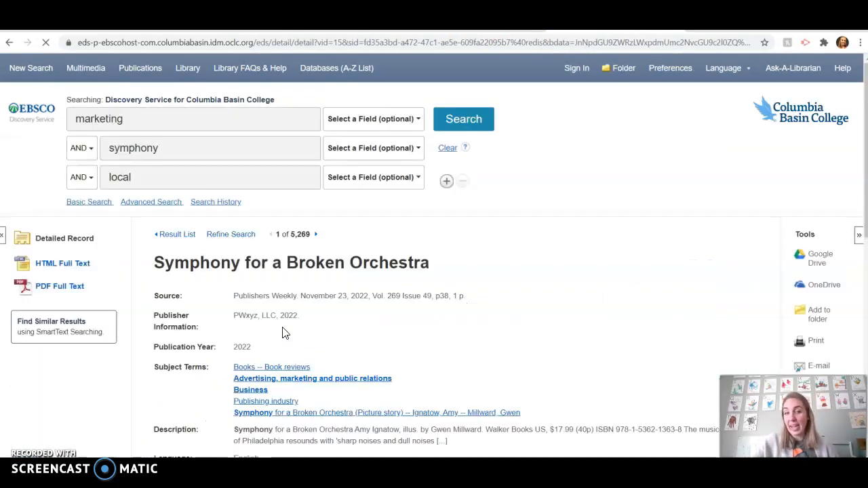
scroll(down, 3)
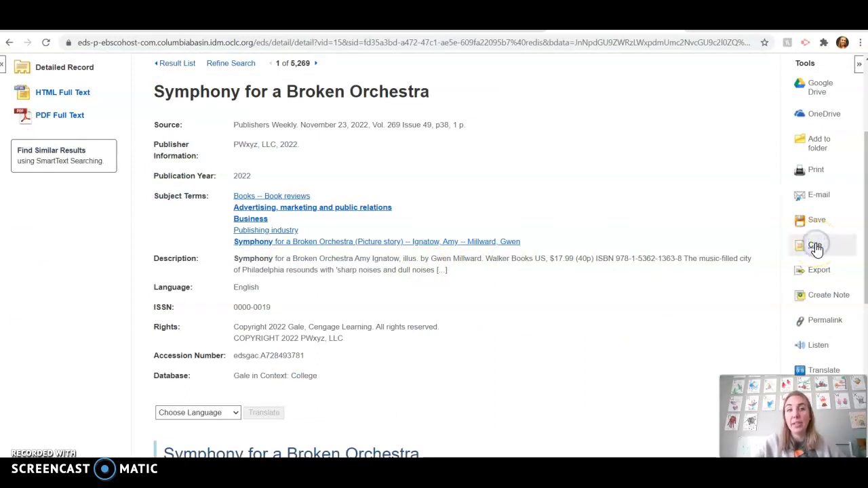
Show the record's citation formats, check the APA 7th help, and select the APA reference to copy
click(815, 244)
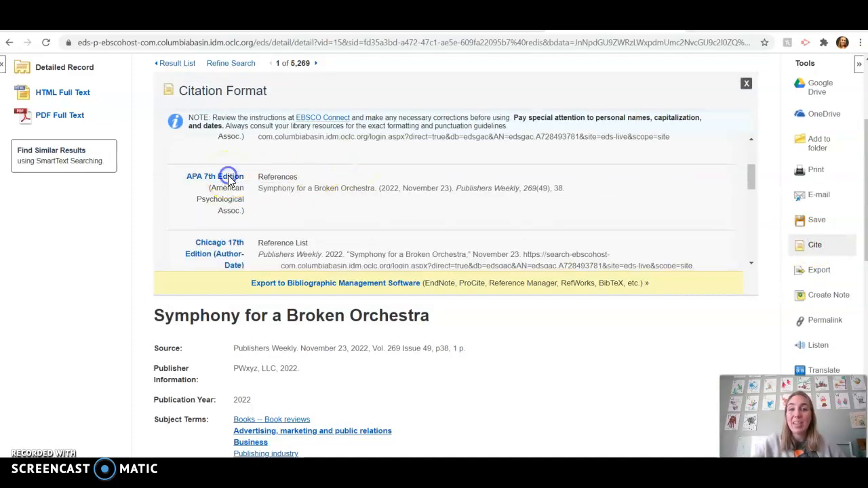
click(213, 177)
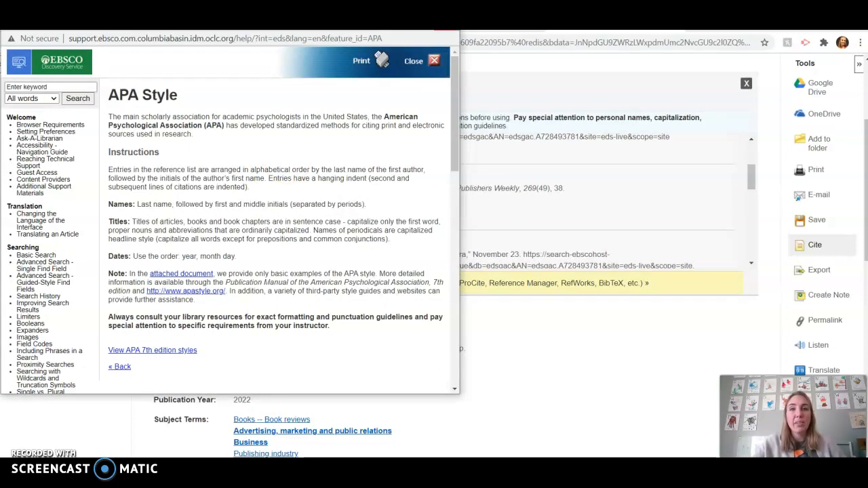
click(413, 60)
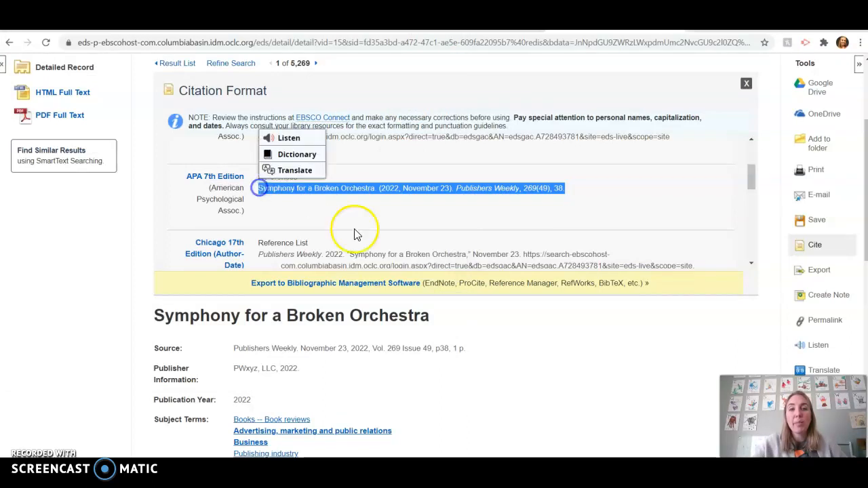
mouse_move(473, 309)
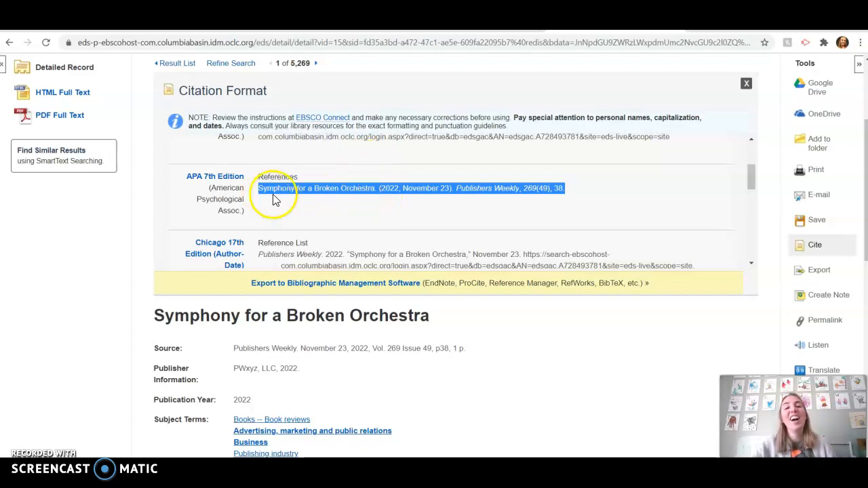
mouse_move(400, 206)
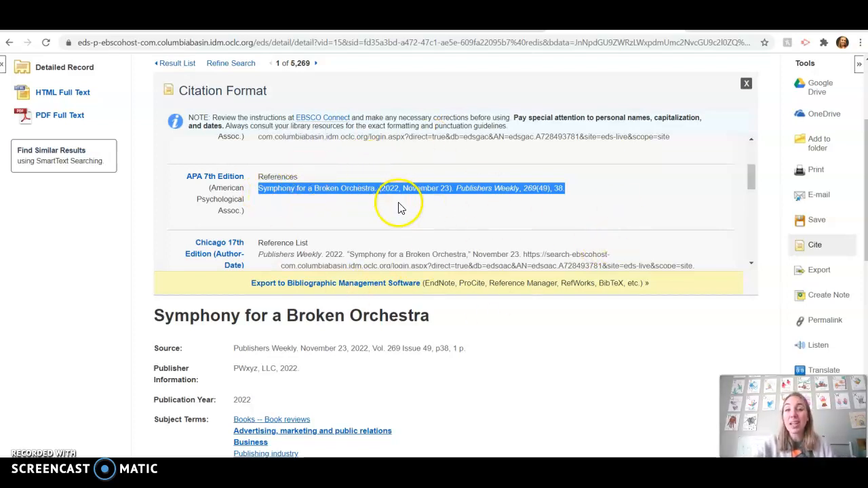
mouse_move(458, 214)
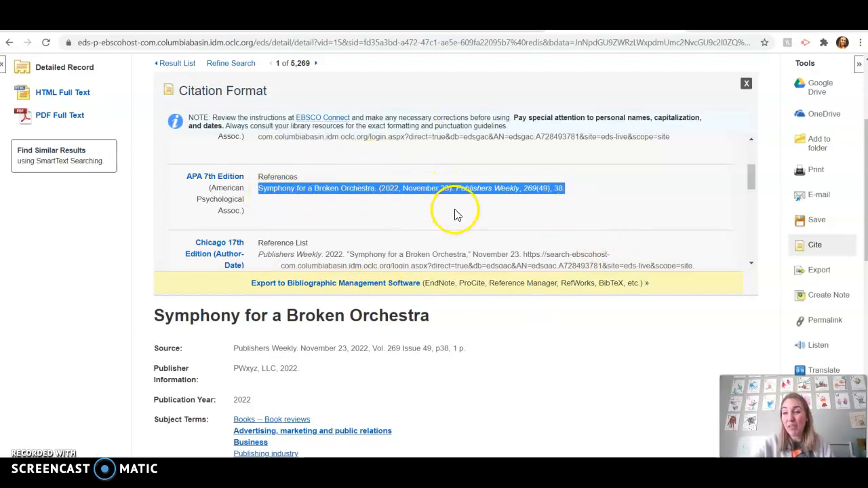
mouse_move(464, 207)
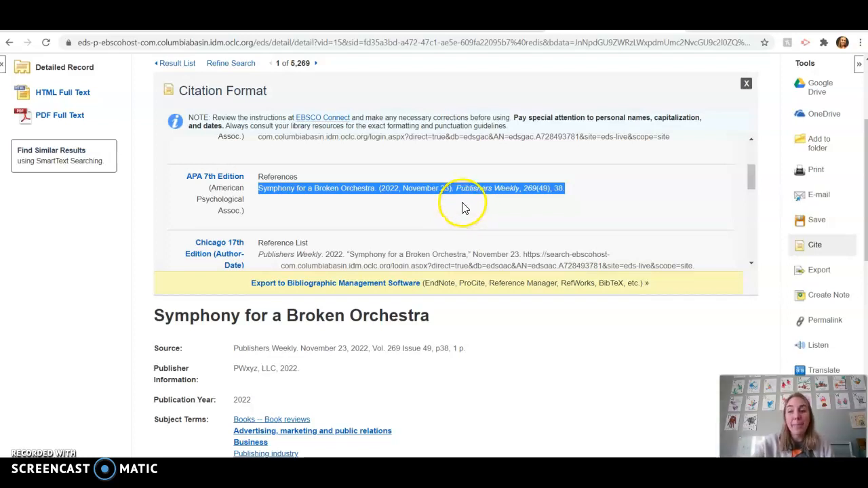
right_click(410, 187)
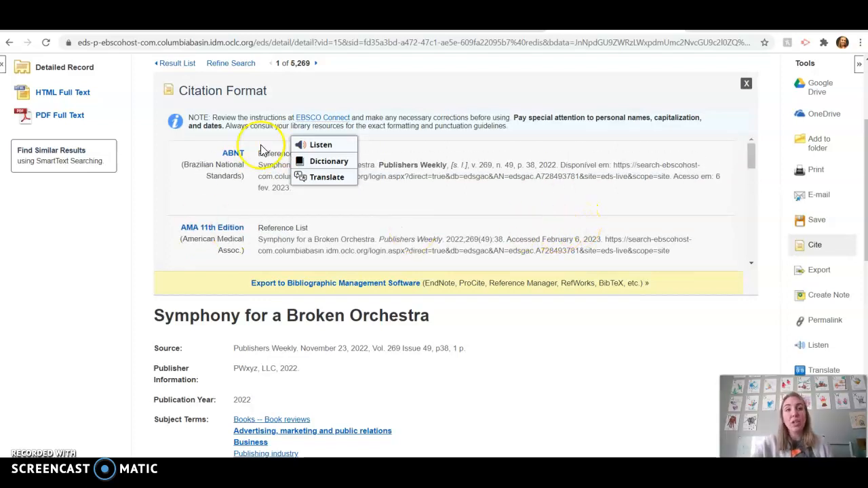
mouse_move(333, 227)
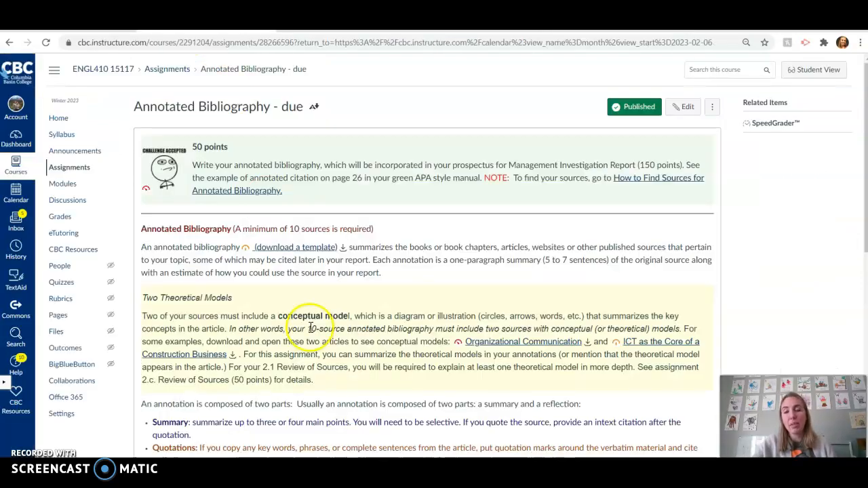
mouse_move(426, 315)
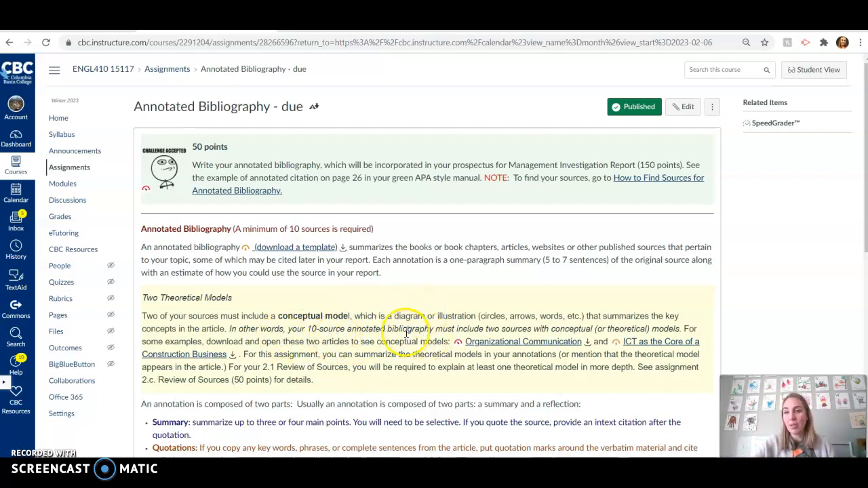
mouse_move(417, 308)
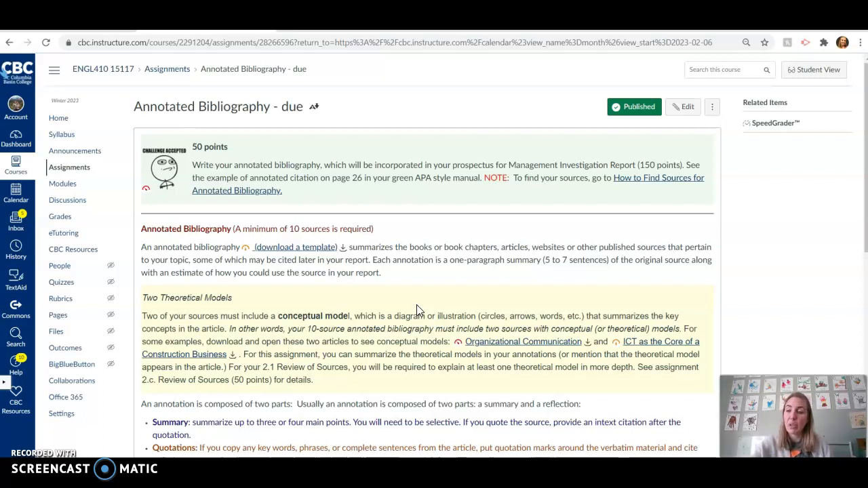
mouse_move(422, 306)
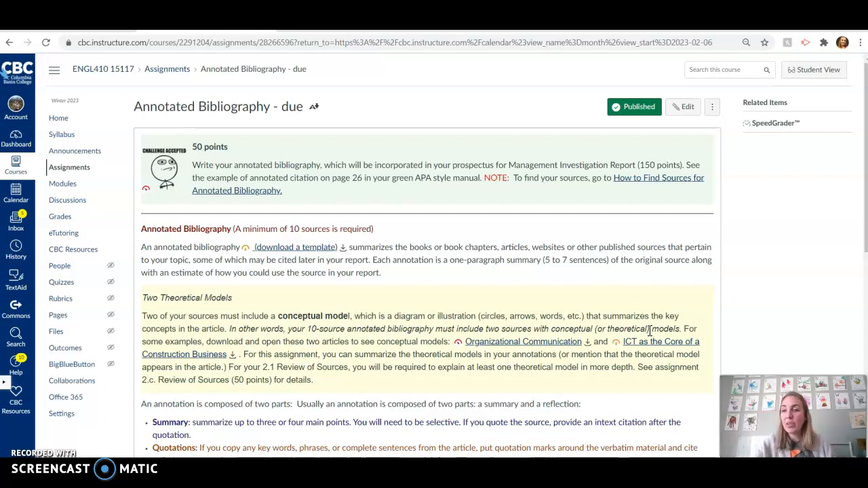
mouse_move(598, 399)
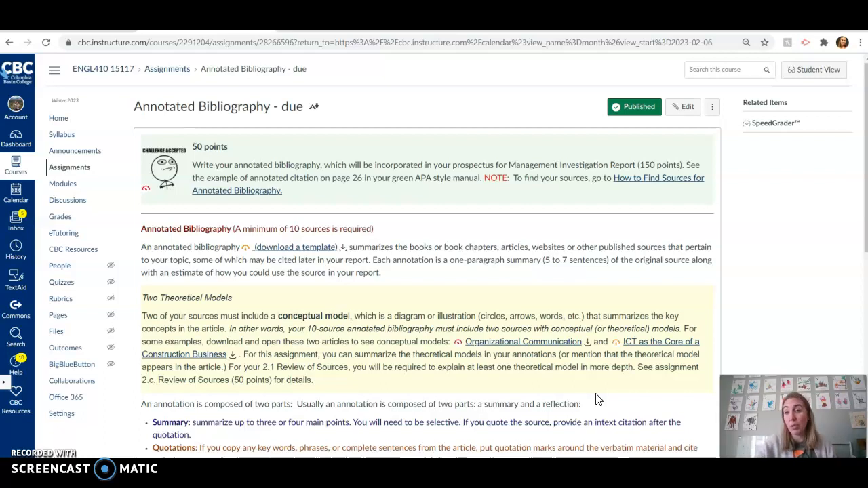
mouse_move(614, 326)
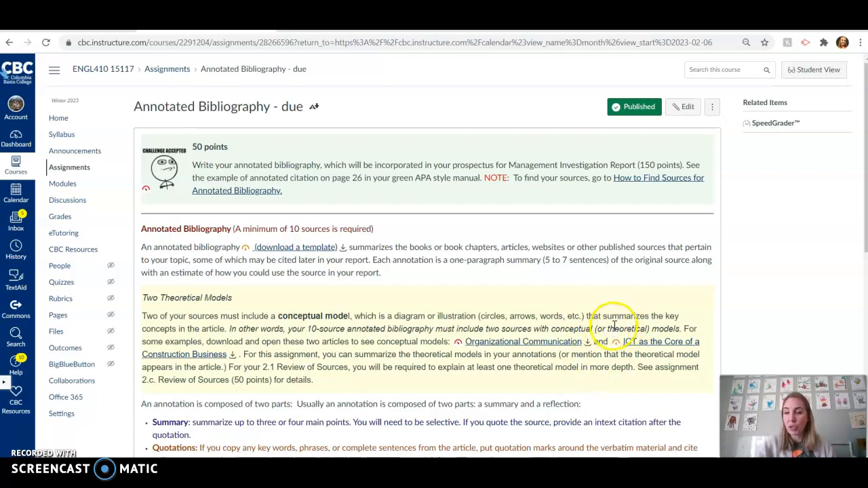
mouse_move(353, 387)
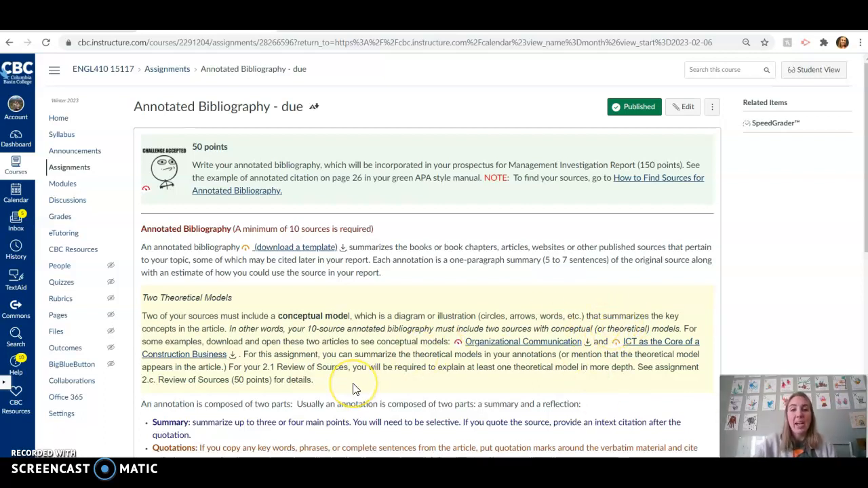
mouse_move(63, 203)
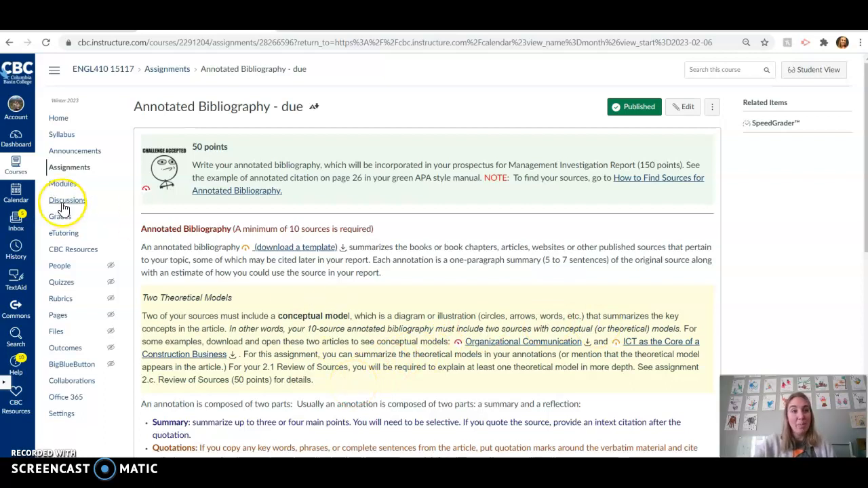
Return to the February 2023 calendar and reach the ENGL410 home page through the Feb 12 event
click(67, 199)
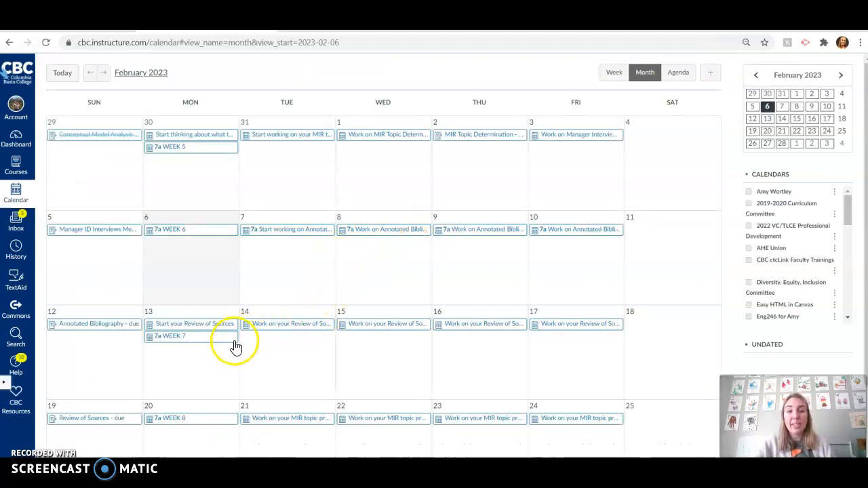
mouse_move(415, 261)
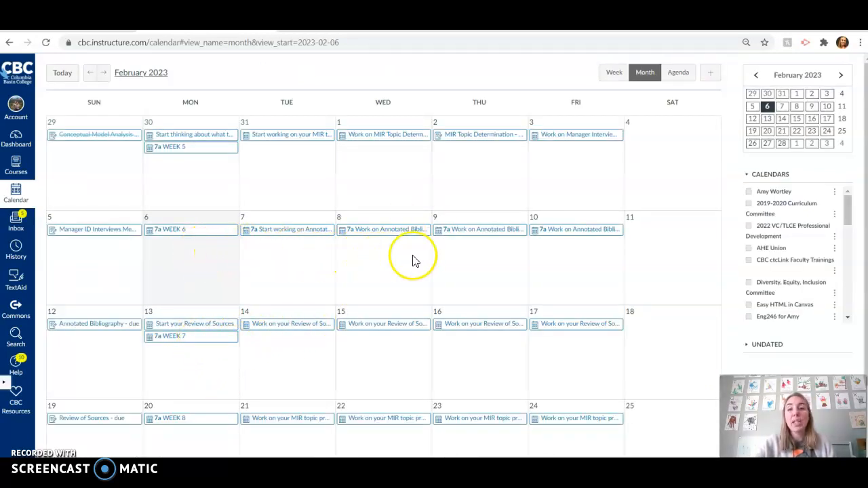
mouse_move(108, 342)
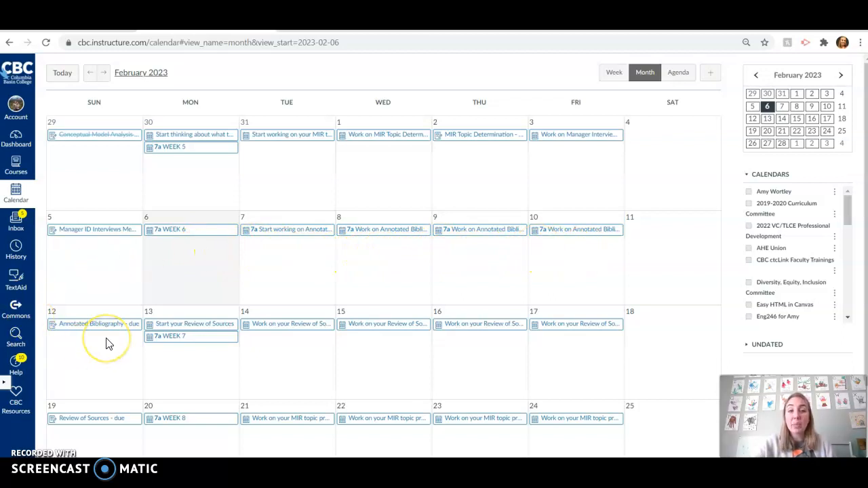
mouse_move(400, 342)
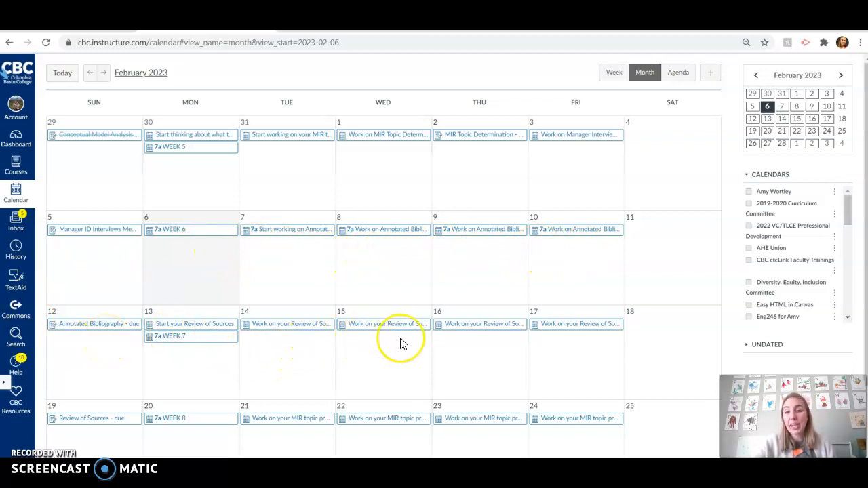
mouse_move(395, 344)
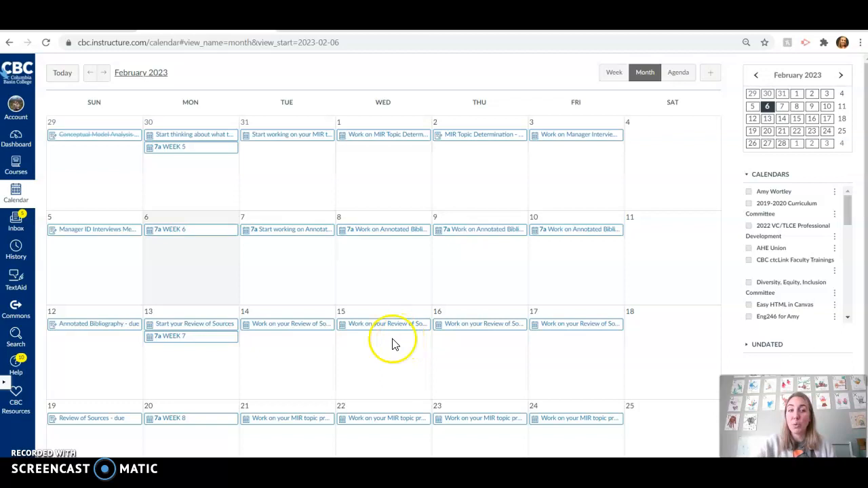
click(97, 323)
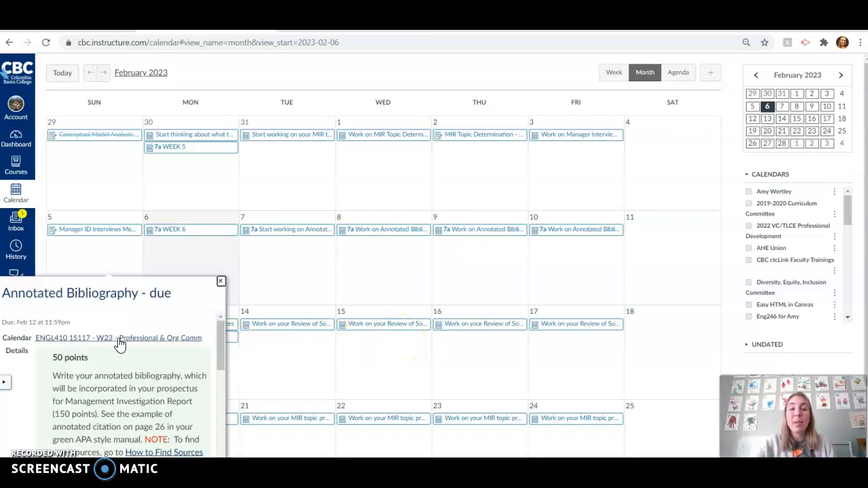
click(121, 338)
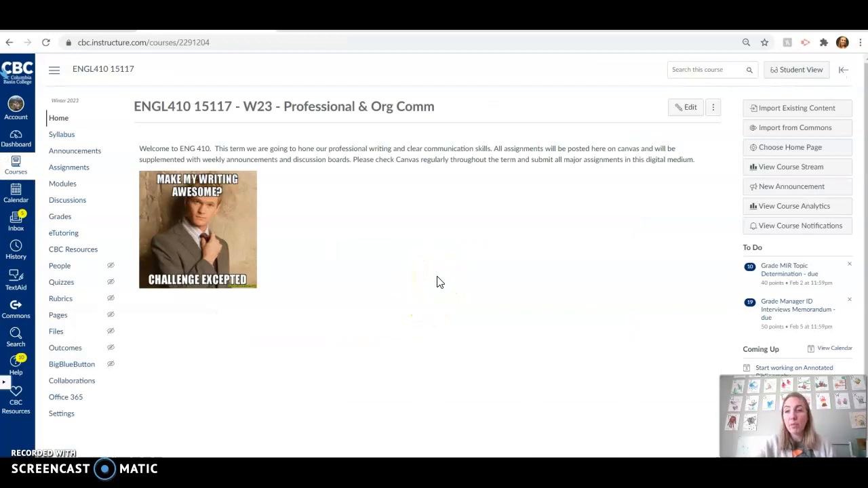
mouse_move(68, 167)
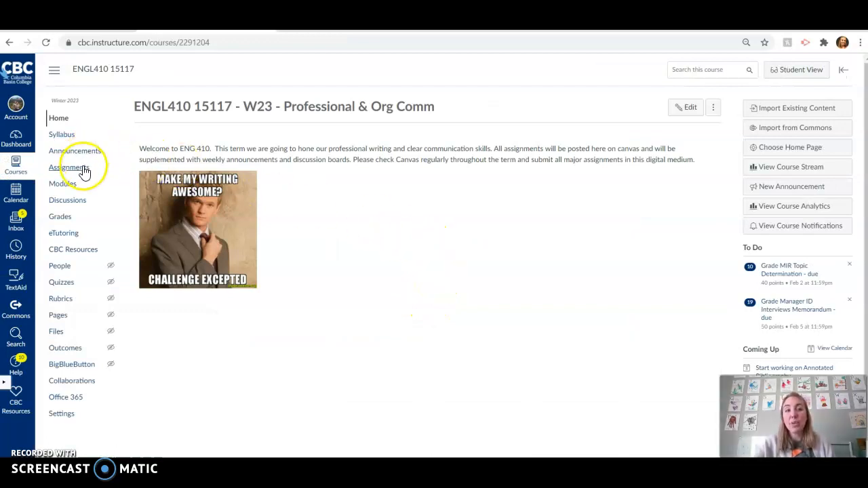
Open the ENGL410 Modules page and scroll down to the Annotated Bibliography samples
click(62, 183)
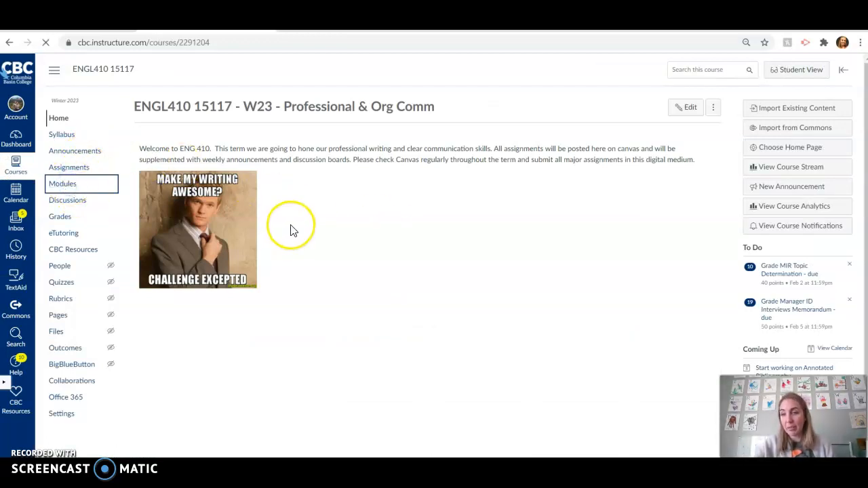
click(62, 183)
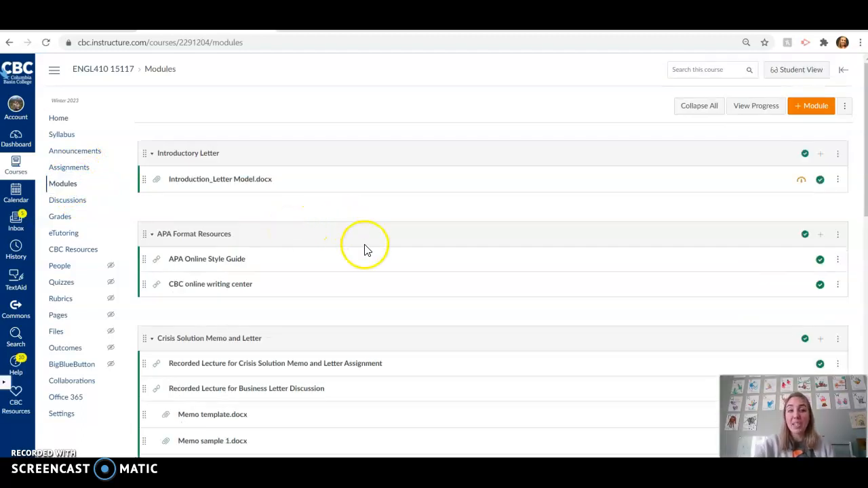
mouse_move(338, 311)
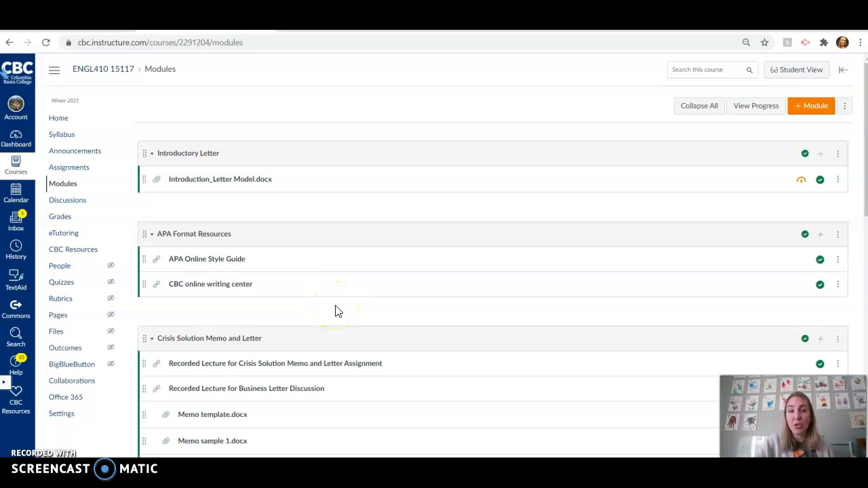
mouse_move(246, 284)
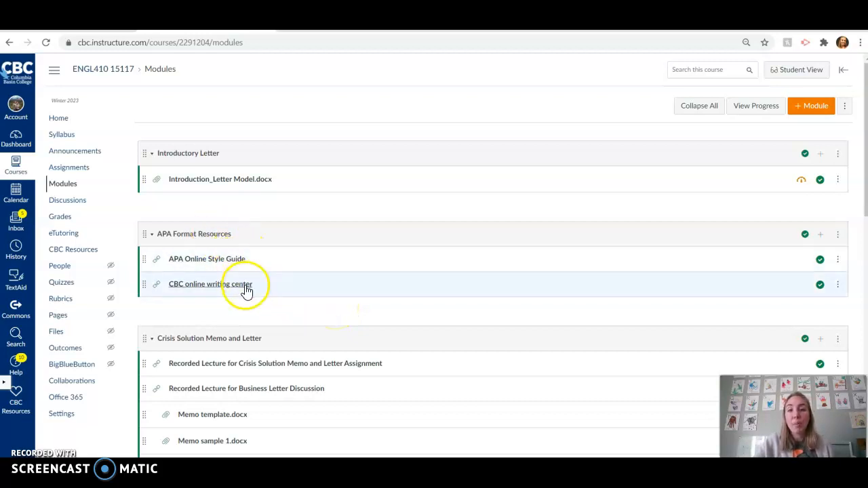
mouse_move(269, 273)
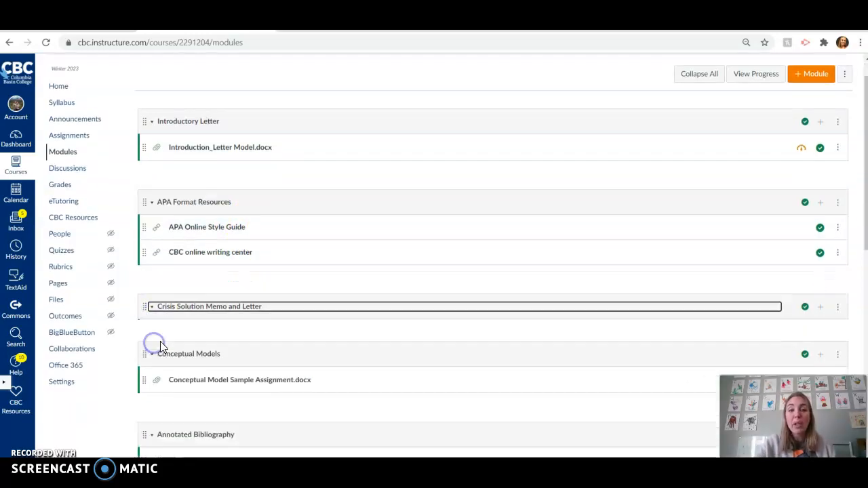
scroll(down, 3)
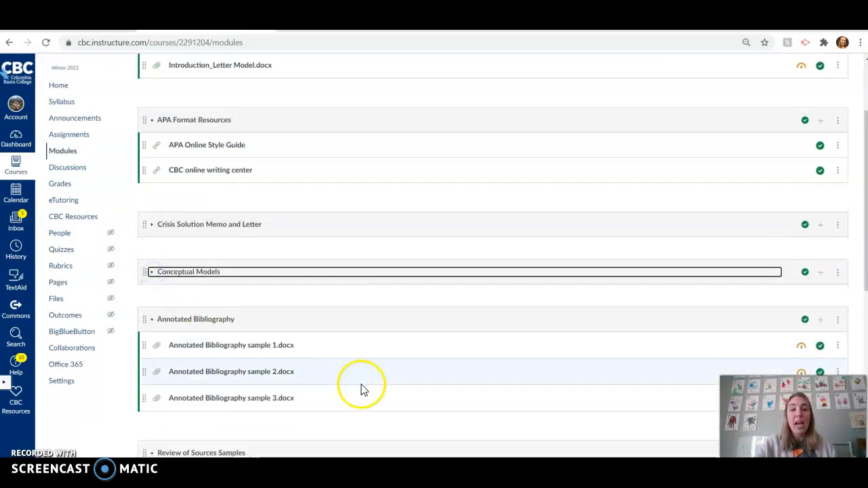
scroll(down, 3)
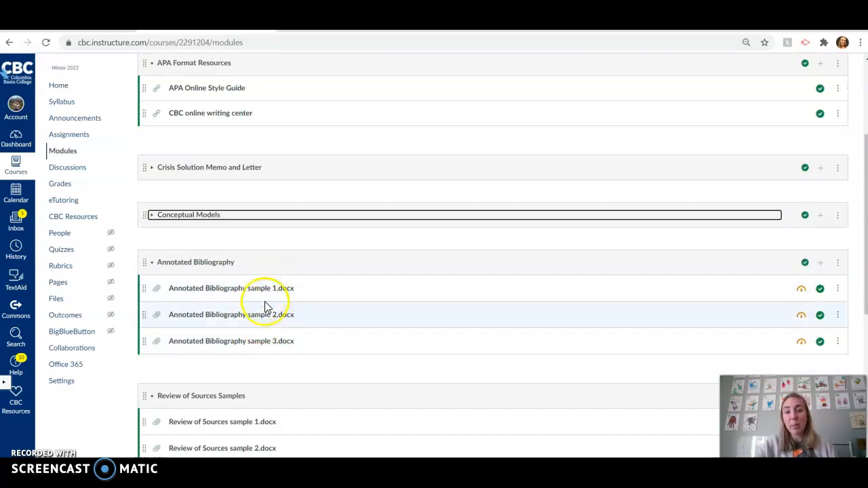
mouse_move(275, 288)
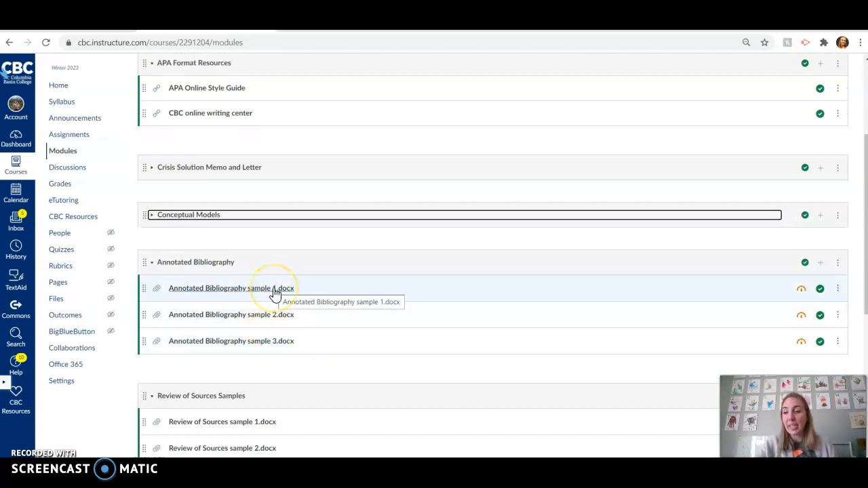
mouse_move(275, 288)
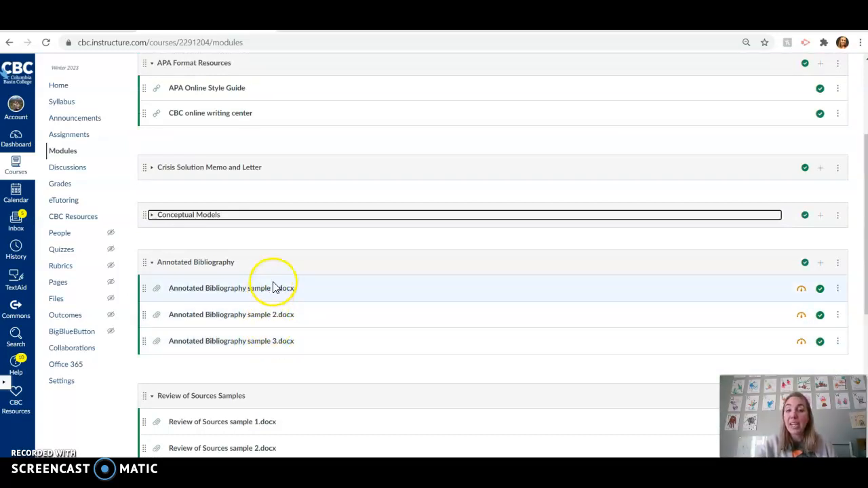
mouse_move(275, 278)
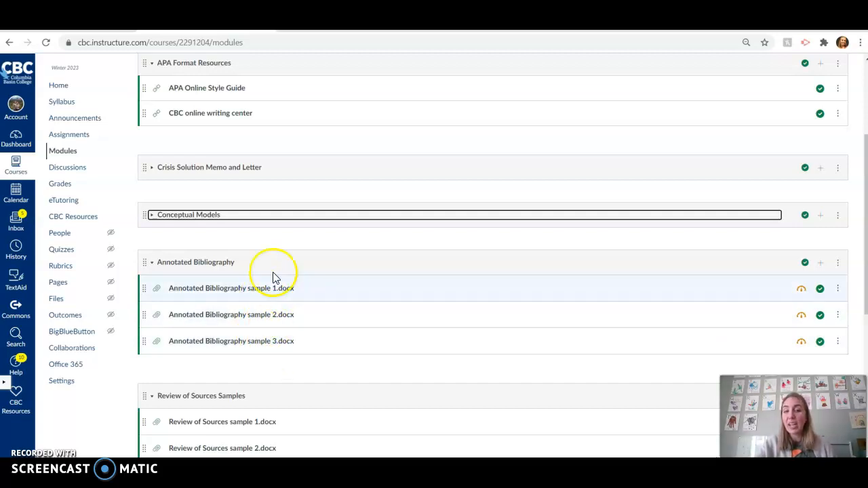
mouse_move(263, 305)
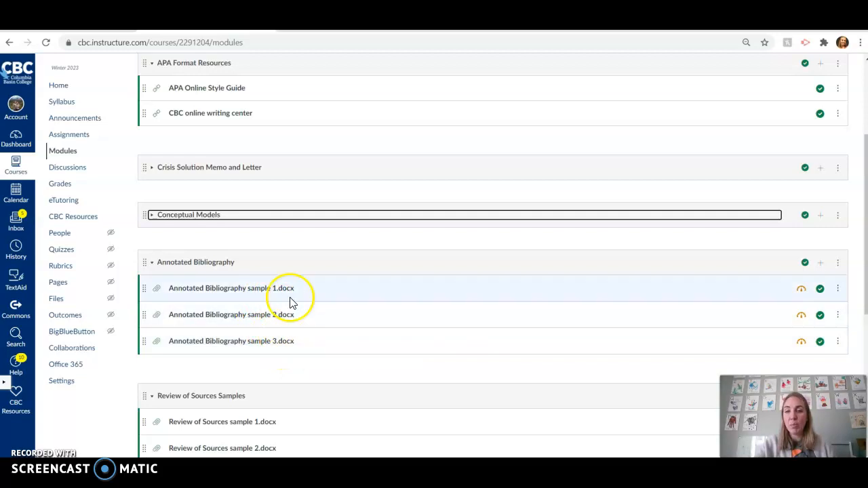
mouse_move(276, 313)
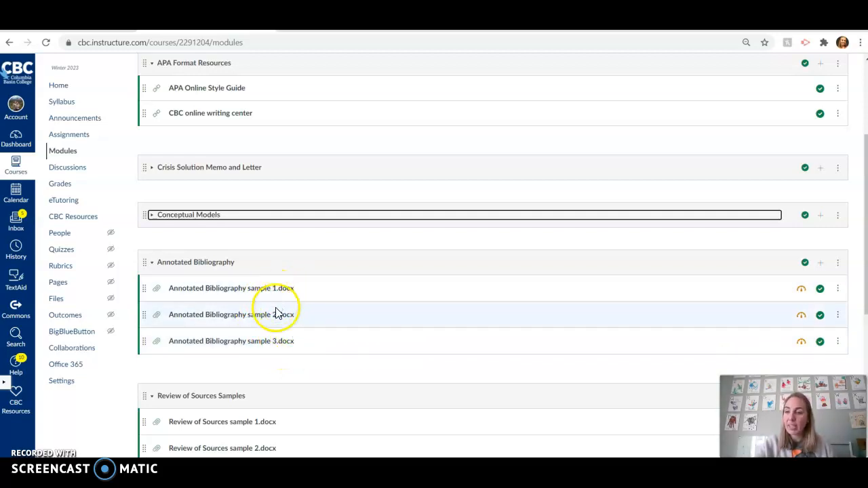
mouse_move(306, 312)
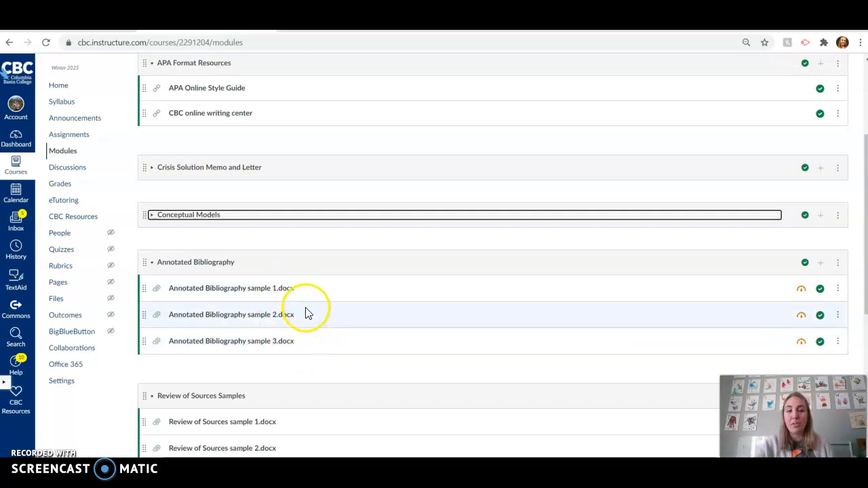